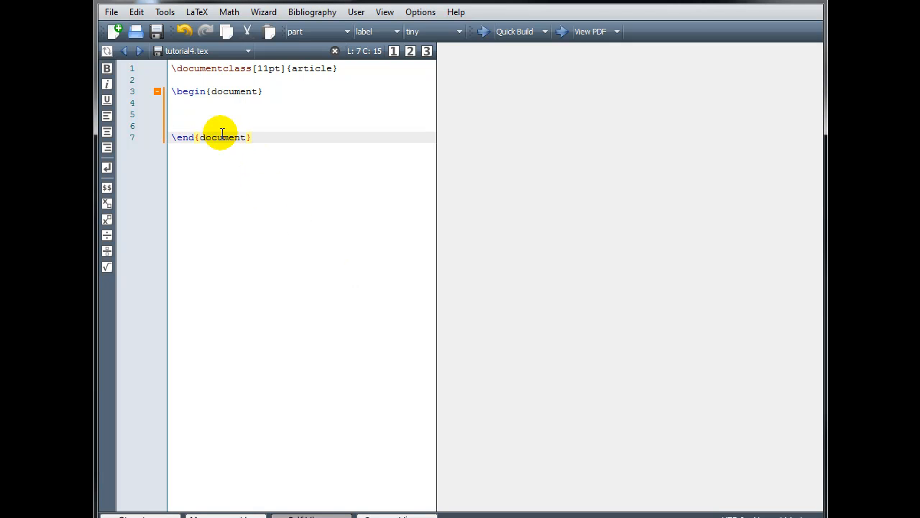
Step: List pencil, calculator, ruler, notebook and graph paper on separate lines inside the document environment
click(207, 114)
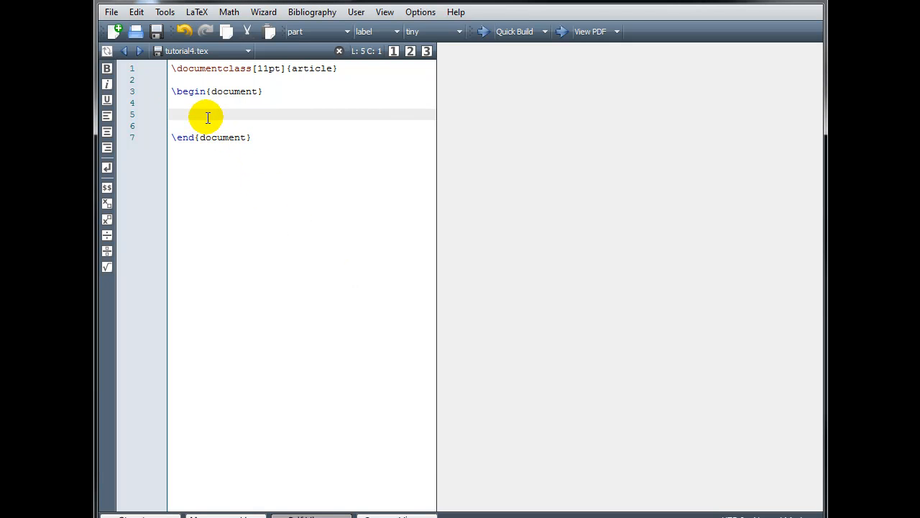
text(pencil)
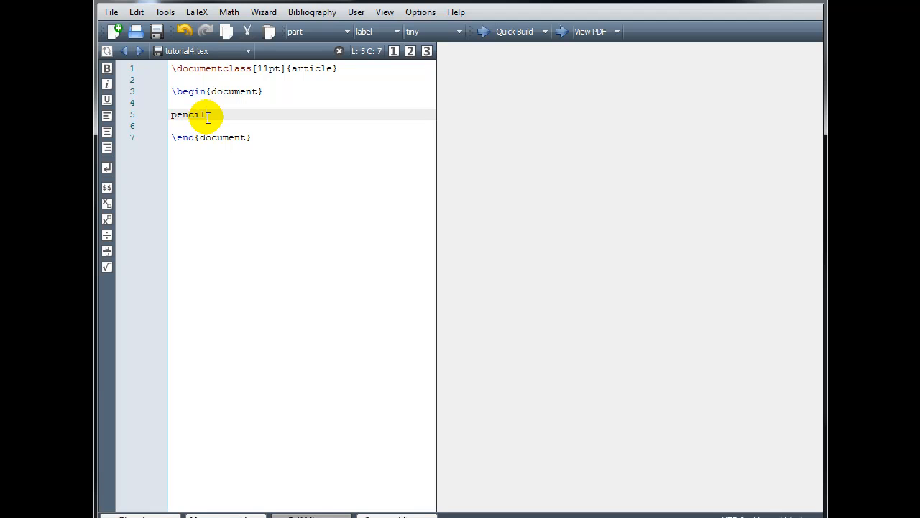
text(calculator)
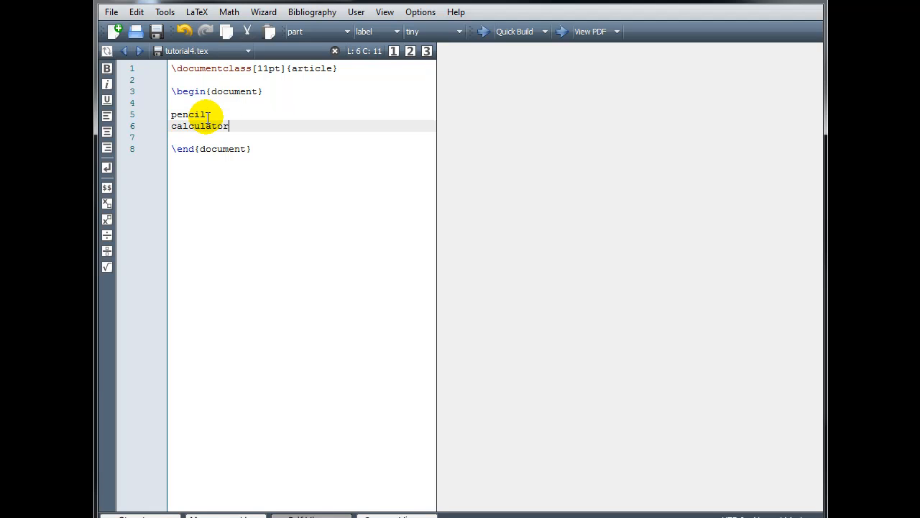
text(ruler)
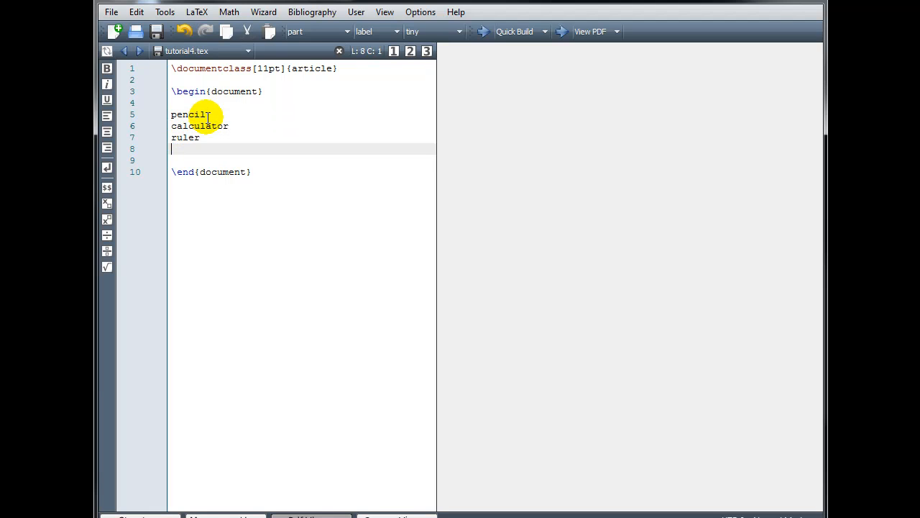
text(notebook)
text(graph p)
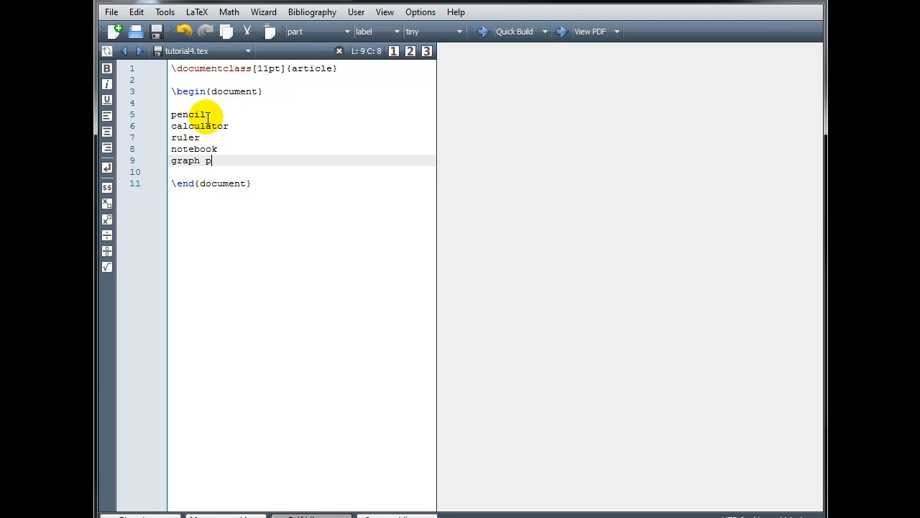
text(aper)
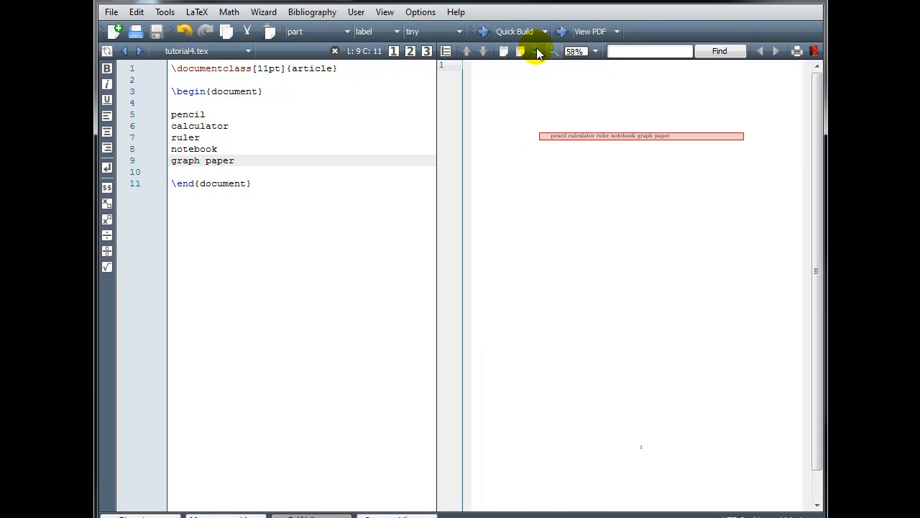
Step: Compile the document and enlarge the PDF preview showing the five supplies run together on one line
click(537, 52)
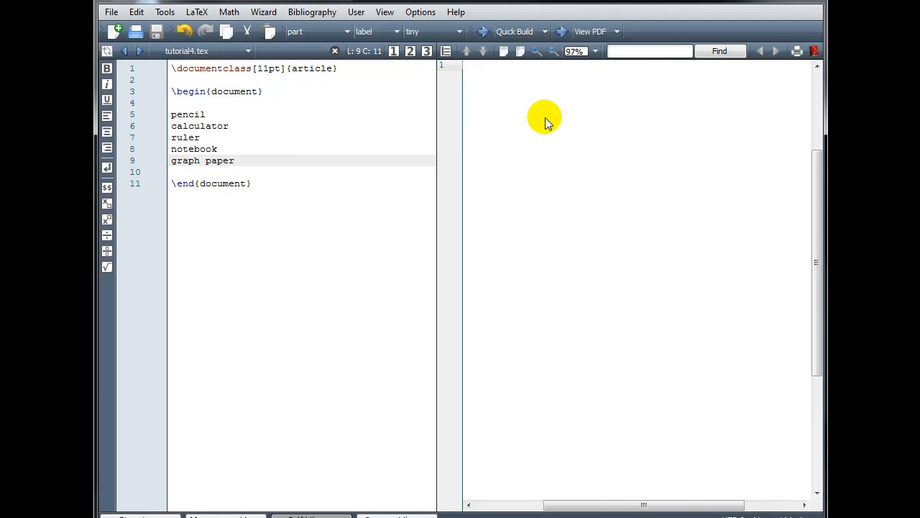
click(514, 32)
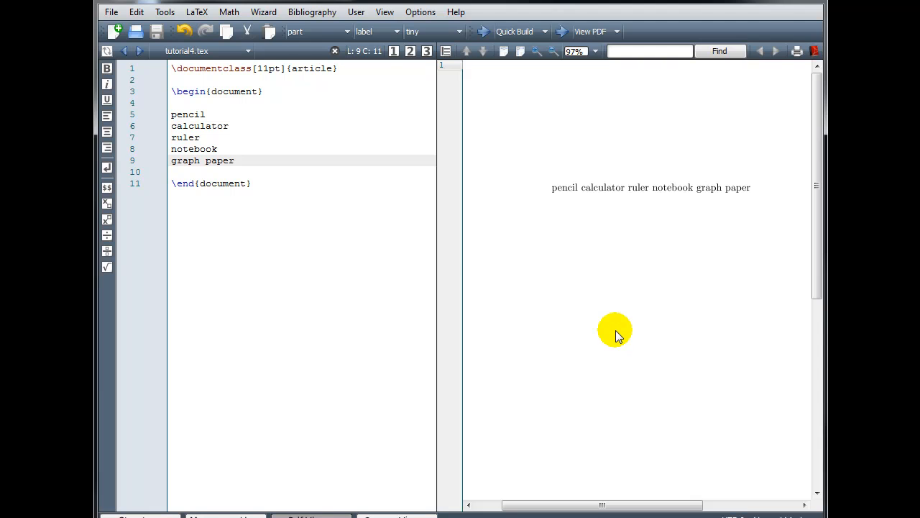
click(207, 115)
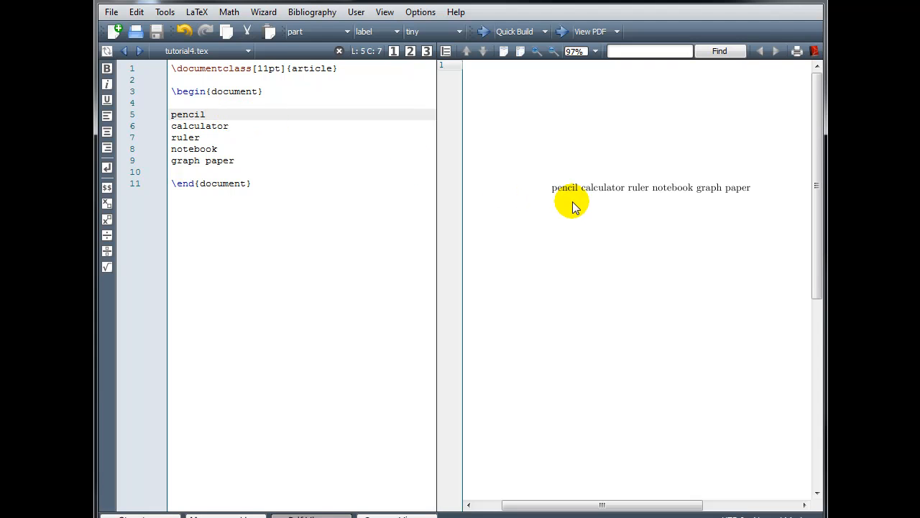
mouse_move(219, 121)
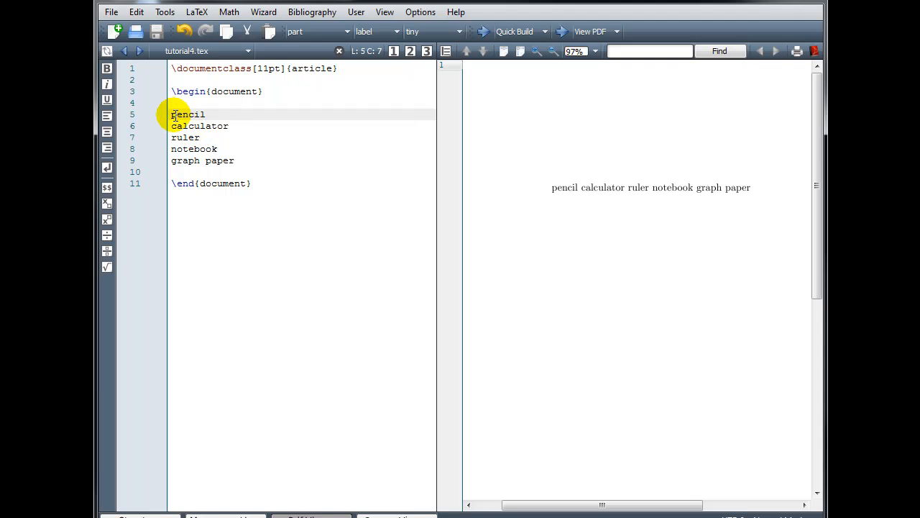
Step: Insert \begin{enumerate} on a new line above pencil using autocompletion
click(173, 115)
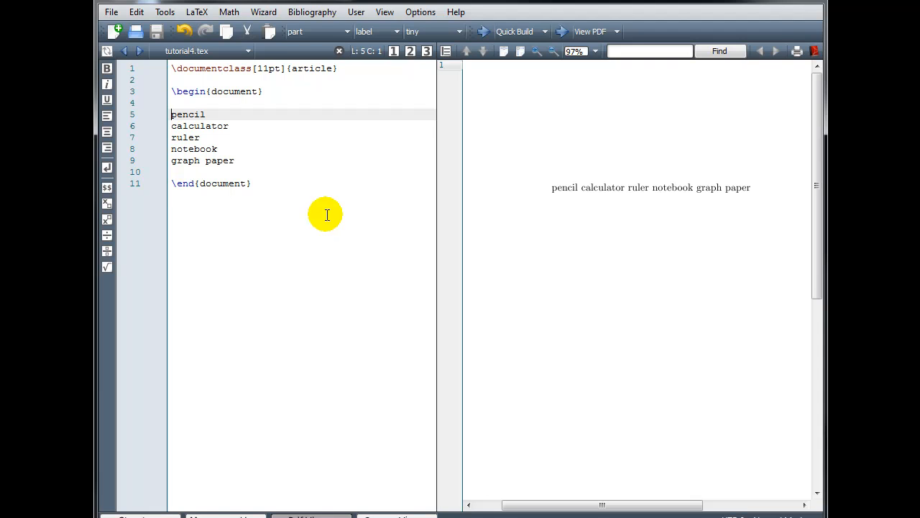
key(Enter)
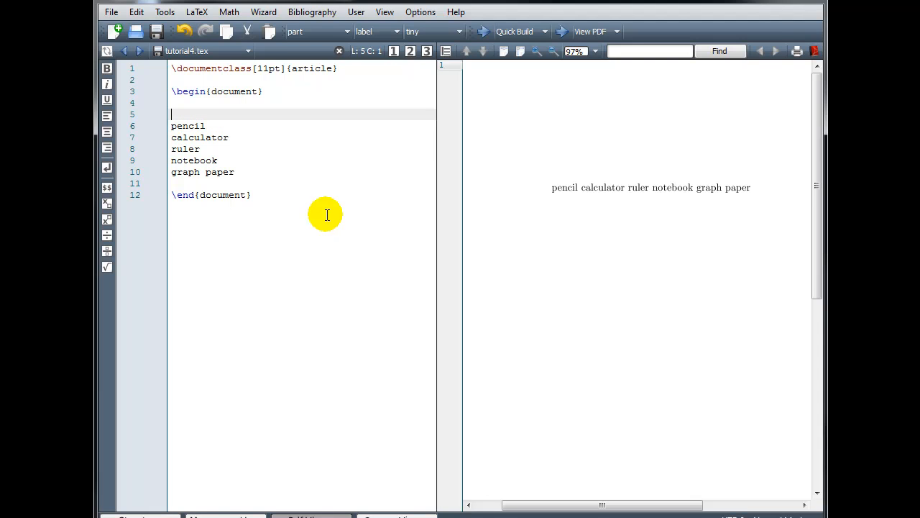
text(\be)
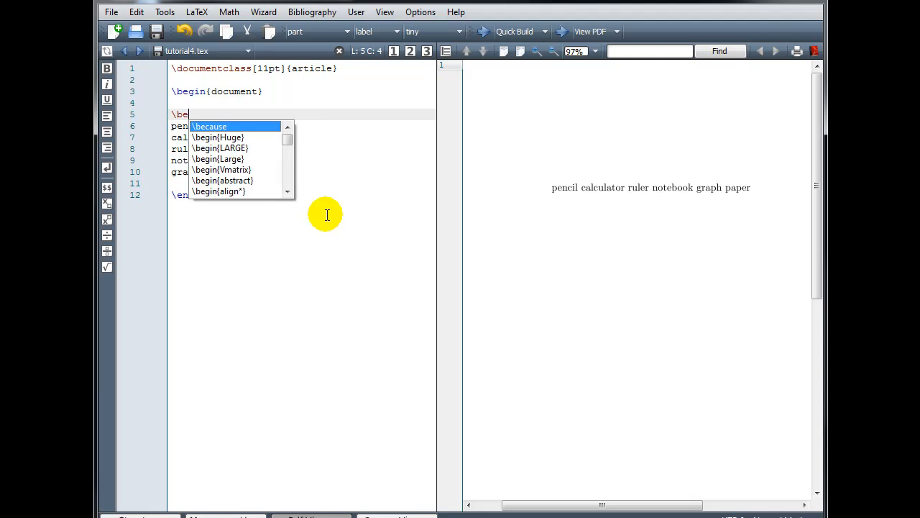
text(gin{)
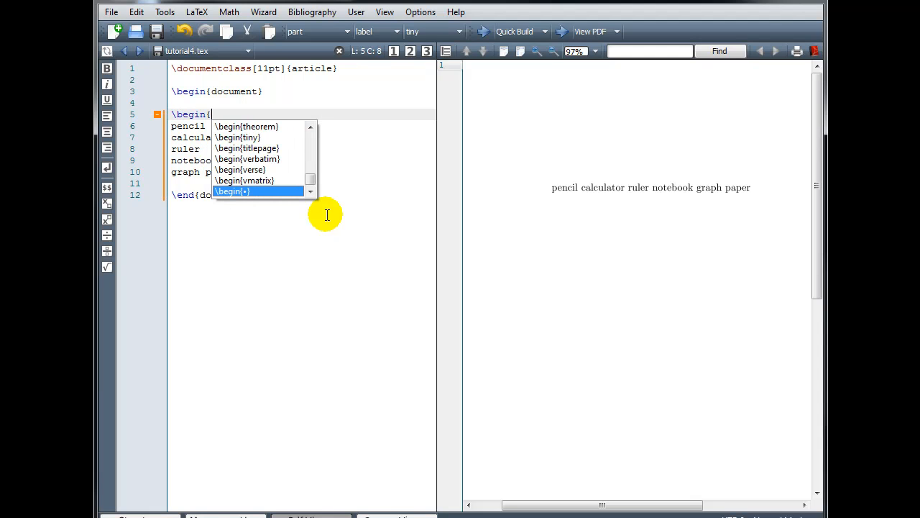
text(e)
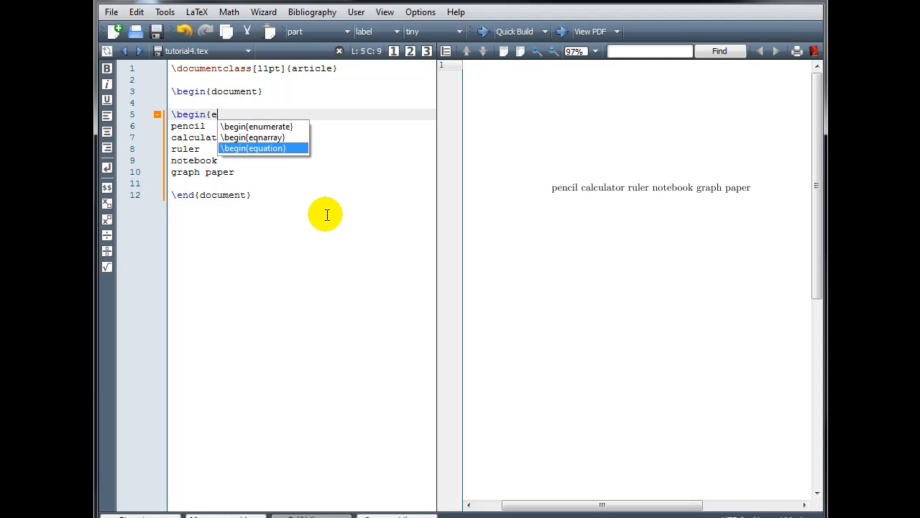
click(256, 126)
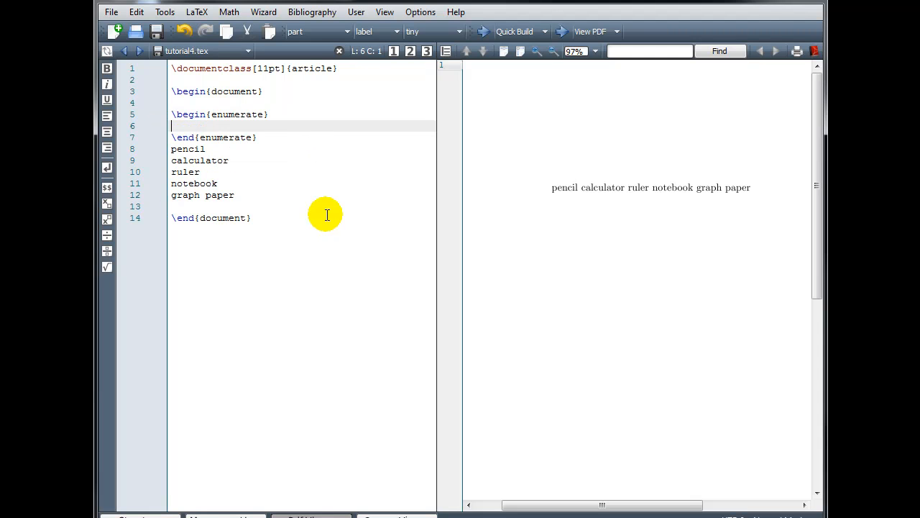
mouse_move(259, 138)
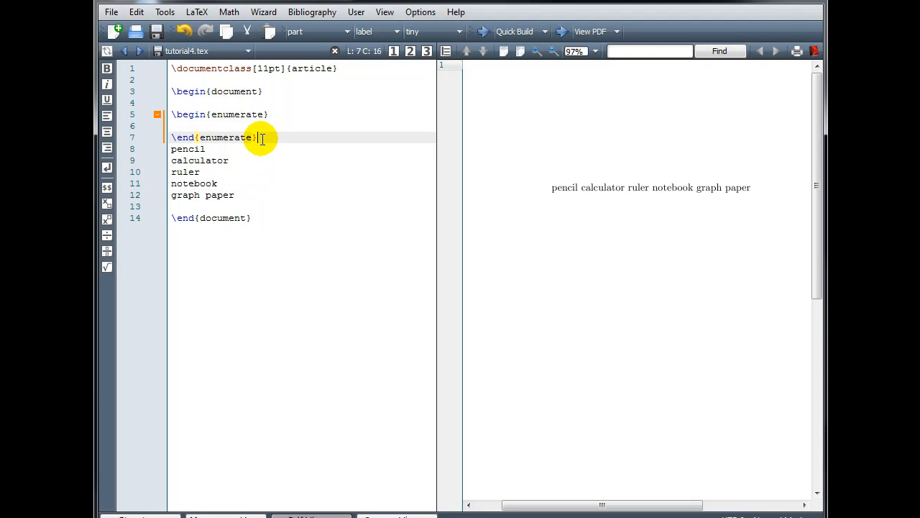
Step: Move the \end{enumerate} line so it closes the list after graph paper
drag(259, 138, 172, 138)
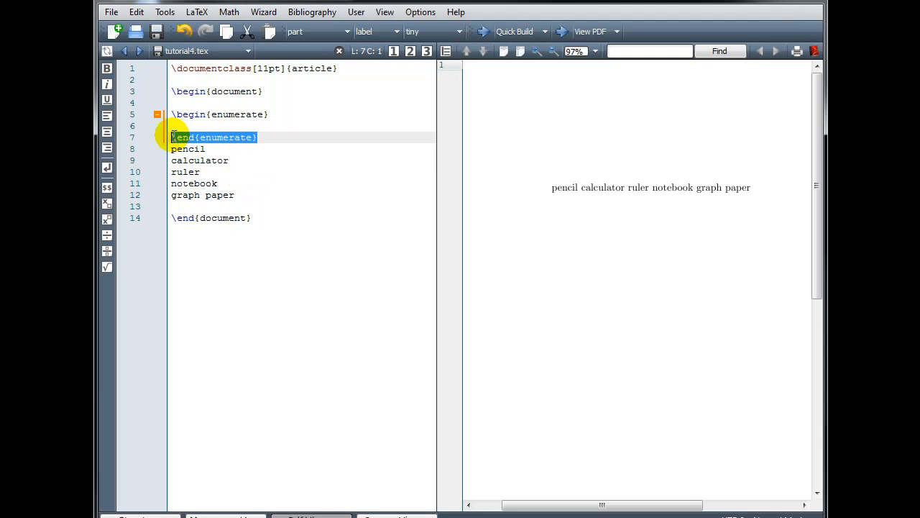
key(Delete)
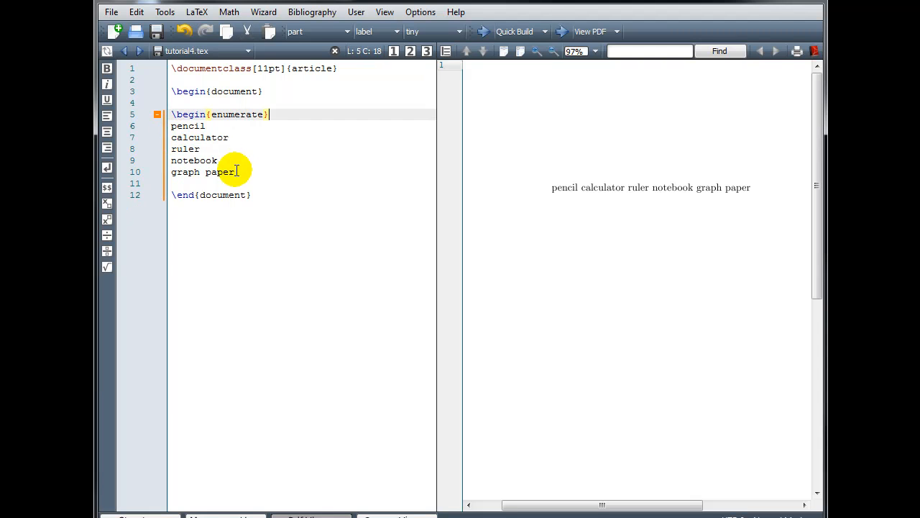
click(237, 171)
text(\end{enumerate})
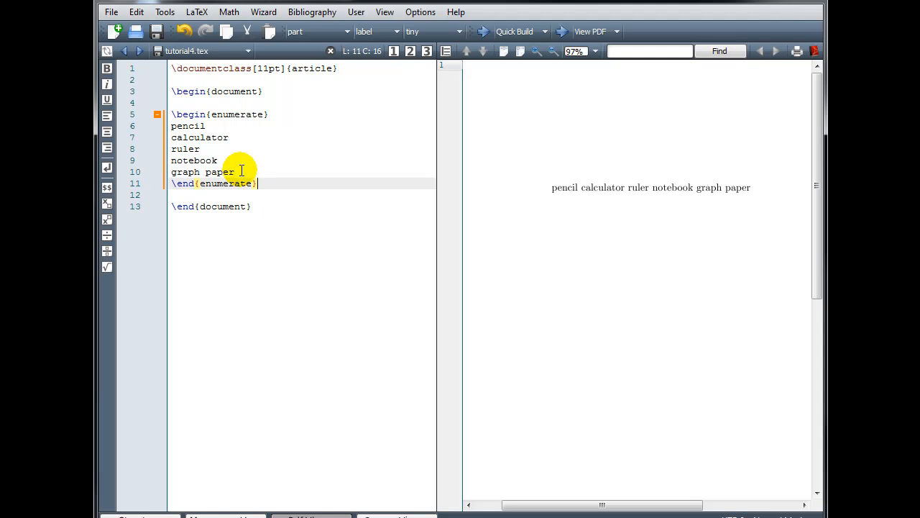
mouse_move(279, 187)
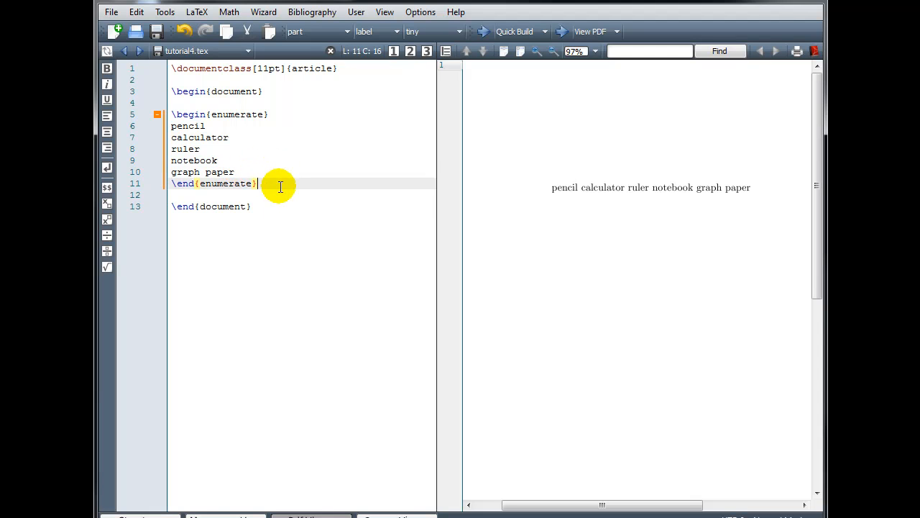
mouse_move(188, 195)
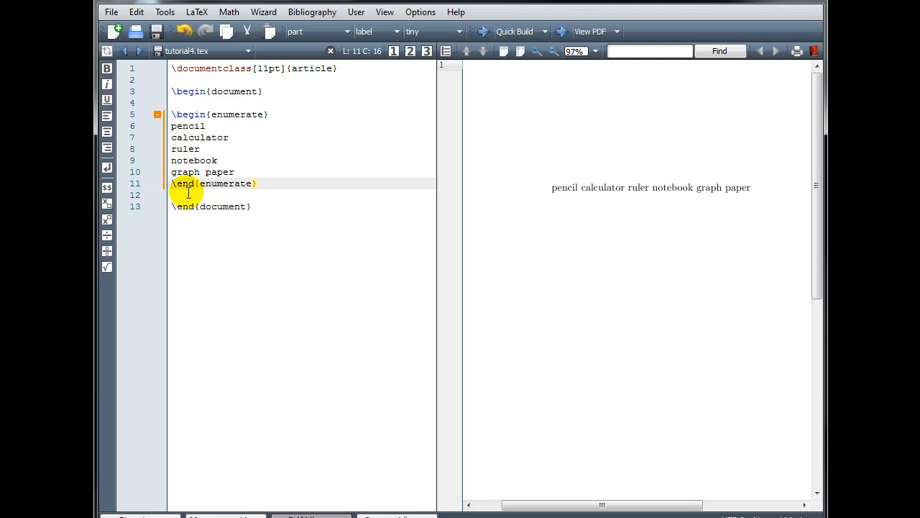
mouse_move(409, 82)
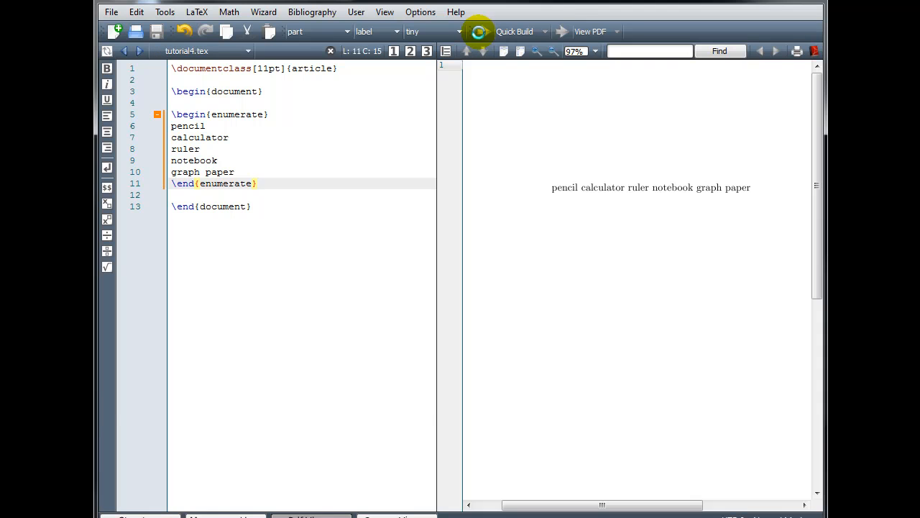
Step: Compile, see the missing \item error, and add \item before pencil and calculator
click(478, 31)
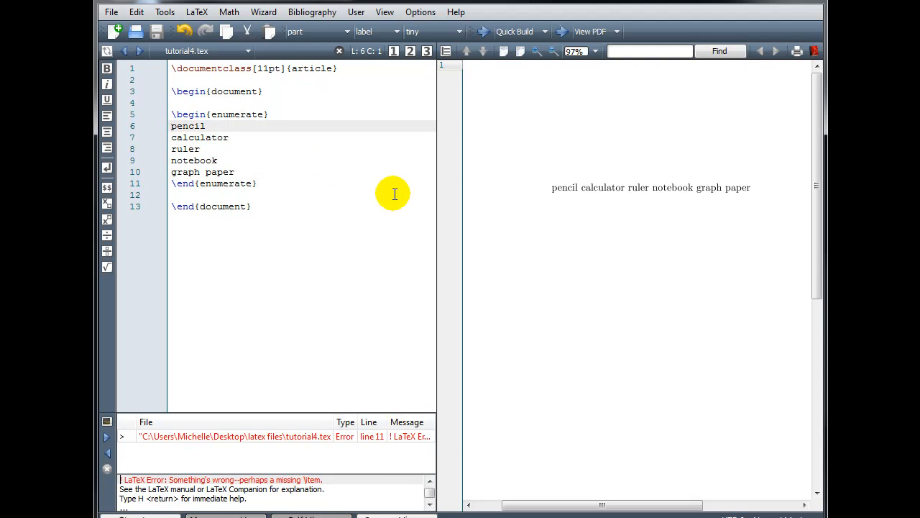
text(\ite)
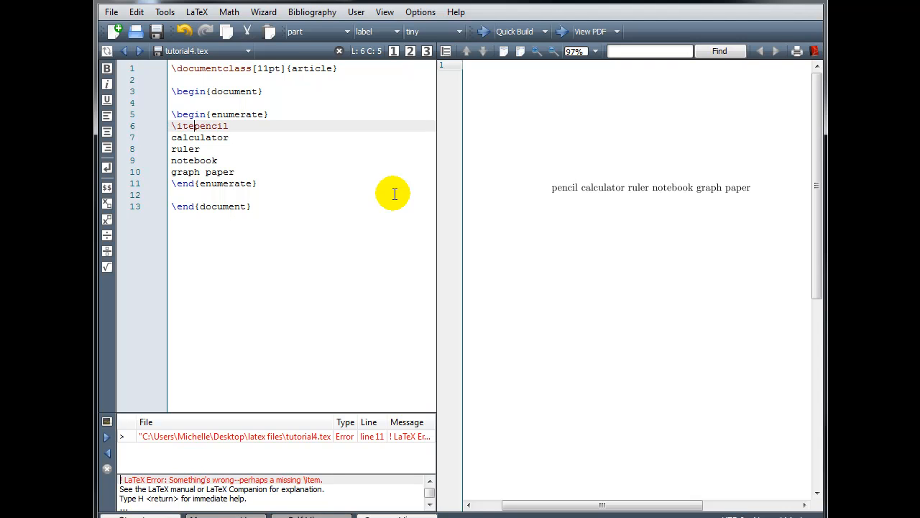
text(" ")
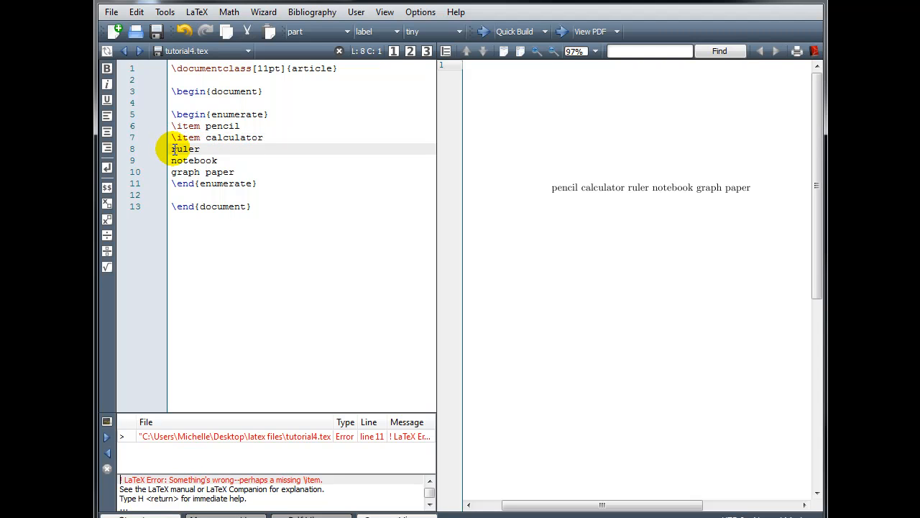
text(\item)
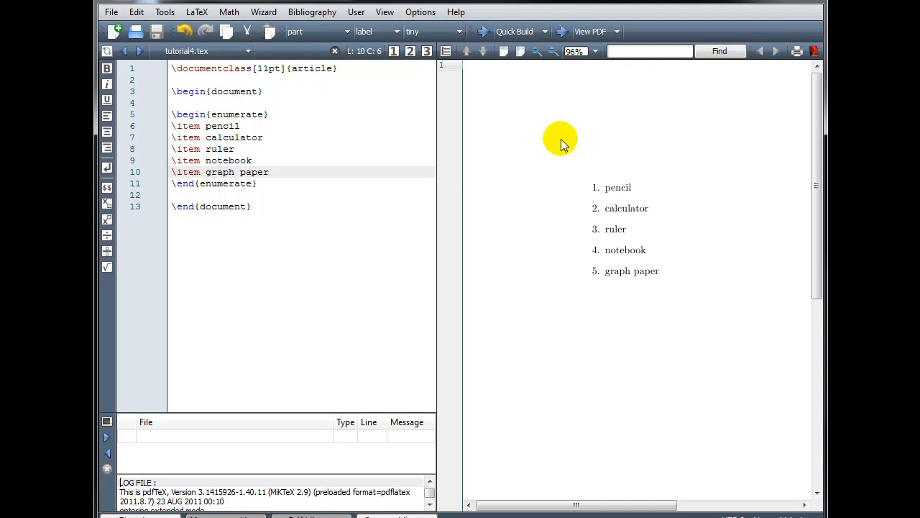
mouse_move(294, 164)
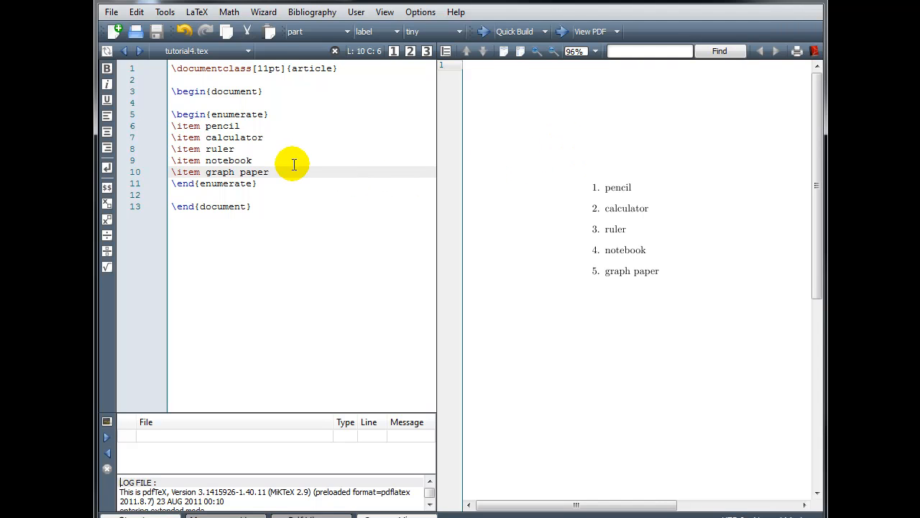
Step: Start a new line at the end of the pencil item
click(244, 127)
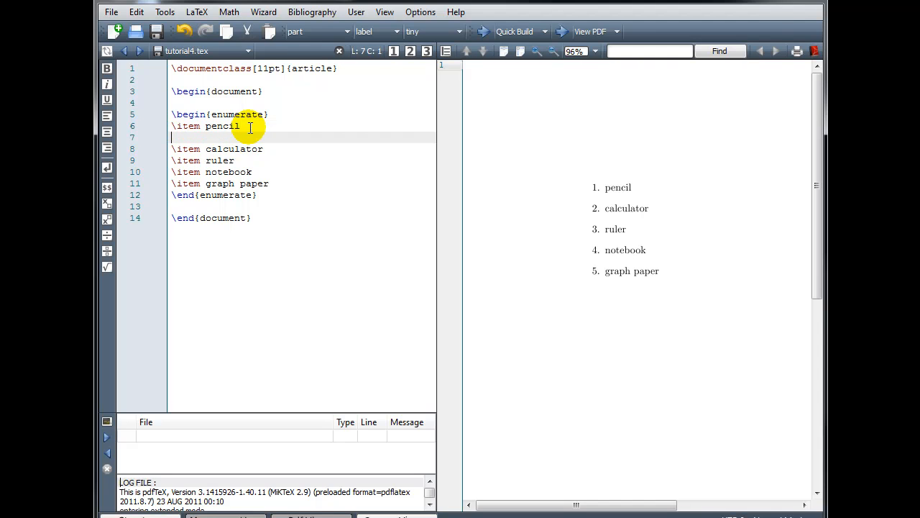
text(\item)
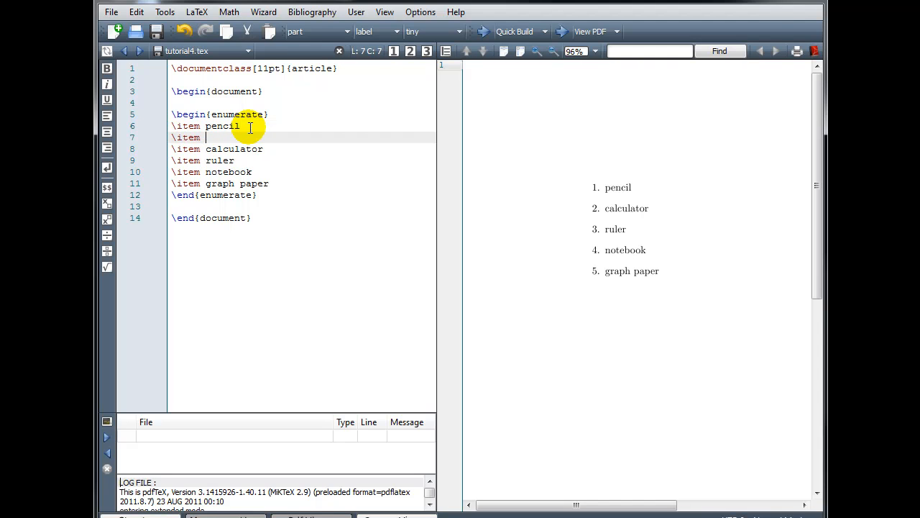
text(paper)
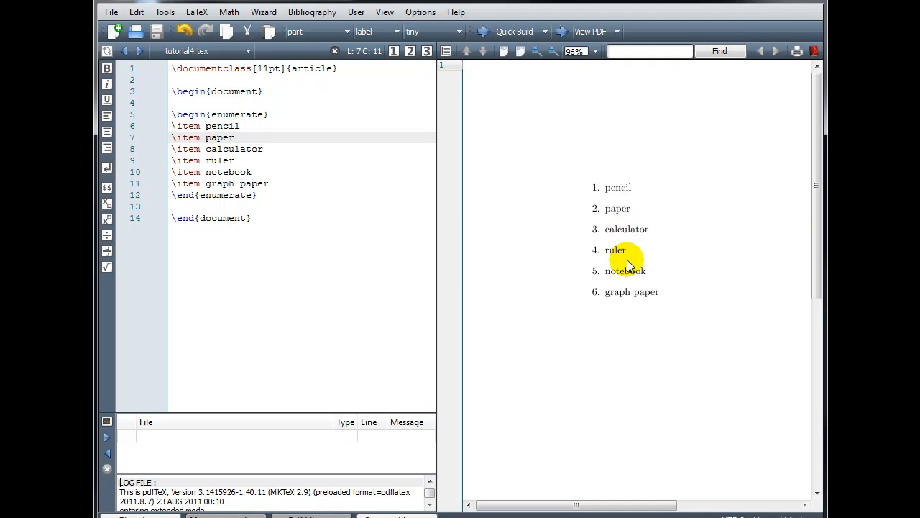
mouse_move(630, 293)
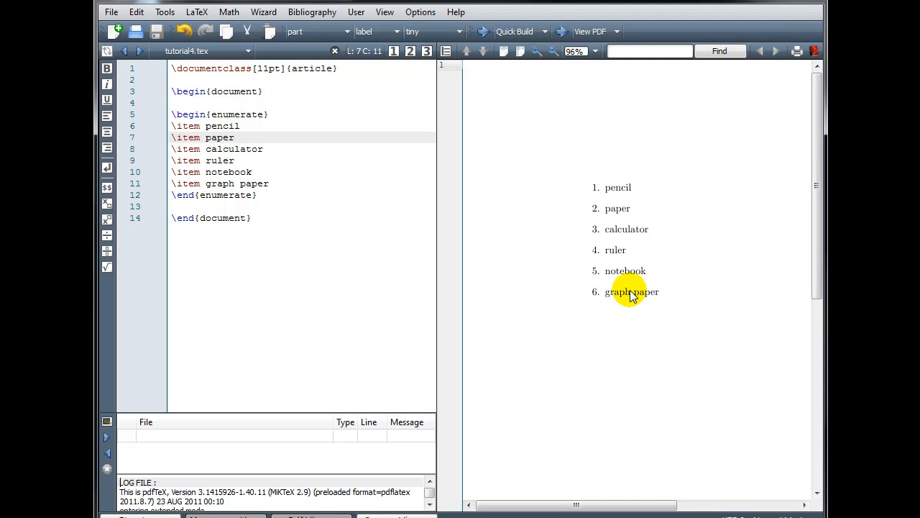
mouse_move(633, 337)
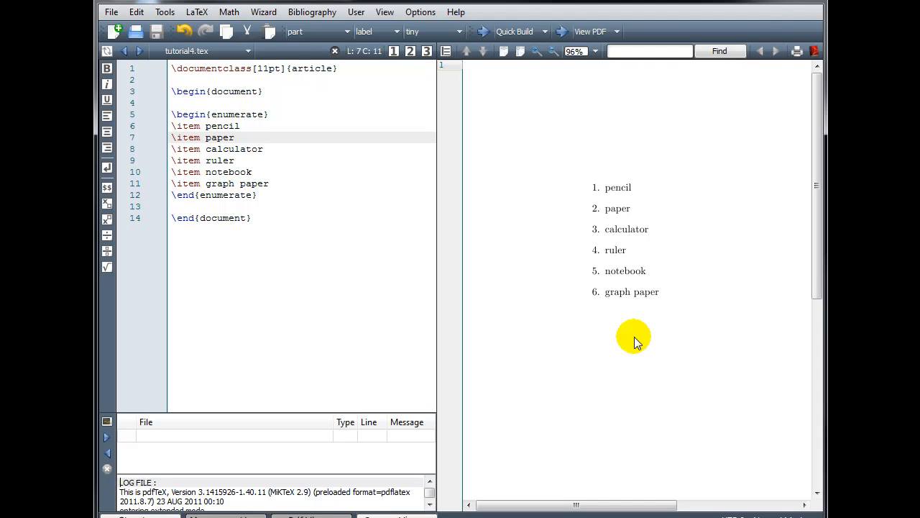
mouse_move(640, 276)
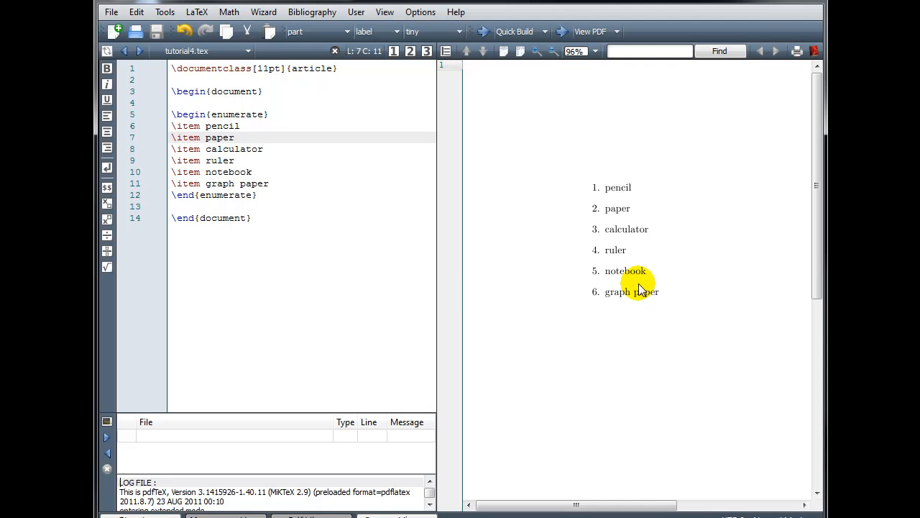
mouse_move(612, 277)
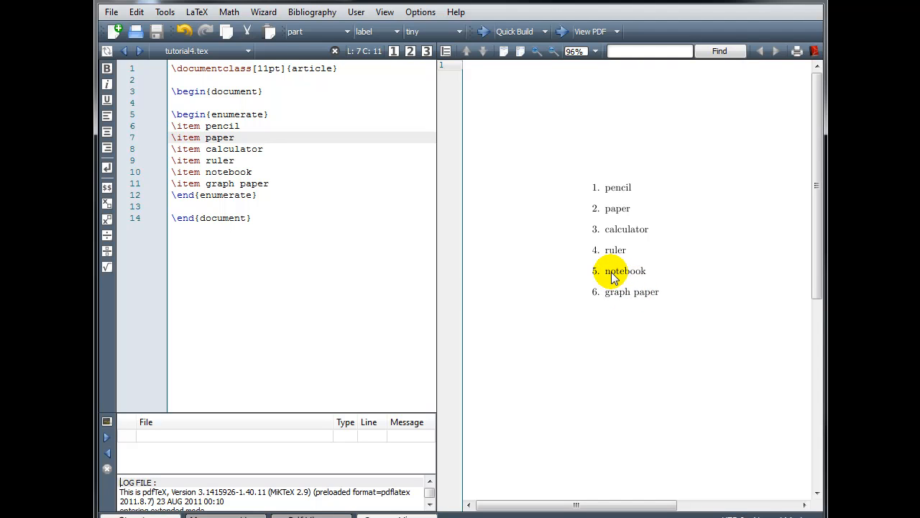
mouse_move(606, 280)
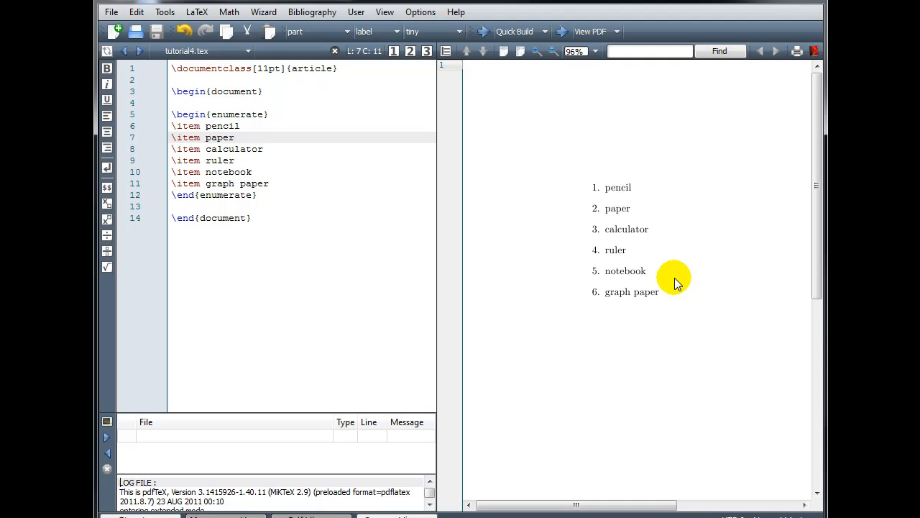
mouse_move(267, 172)
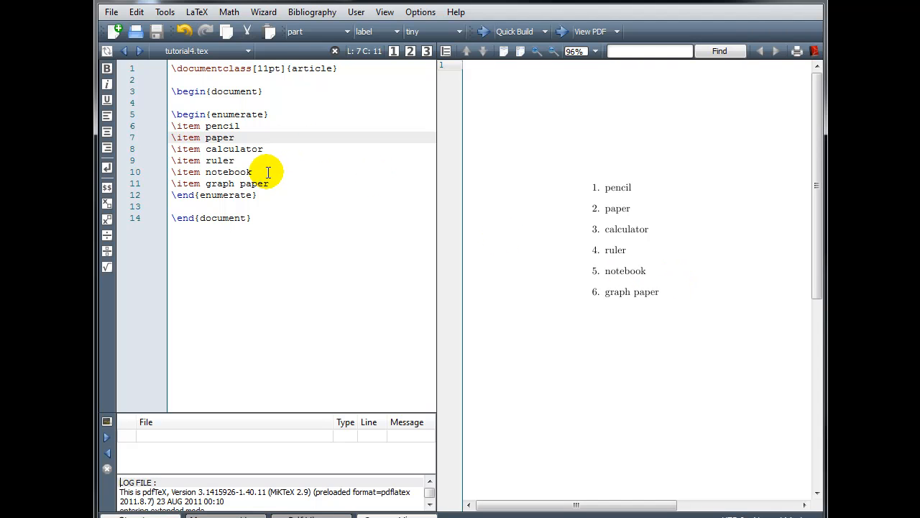
Step: Begin a nested enumerate environment on a new line after the notebook item
click(254, 173)
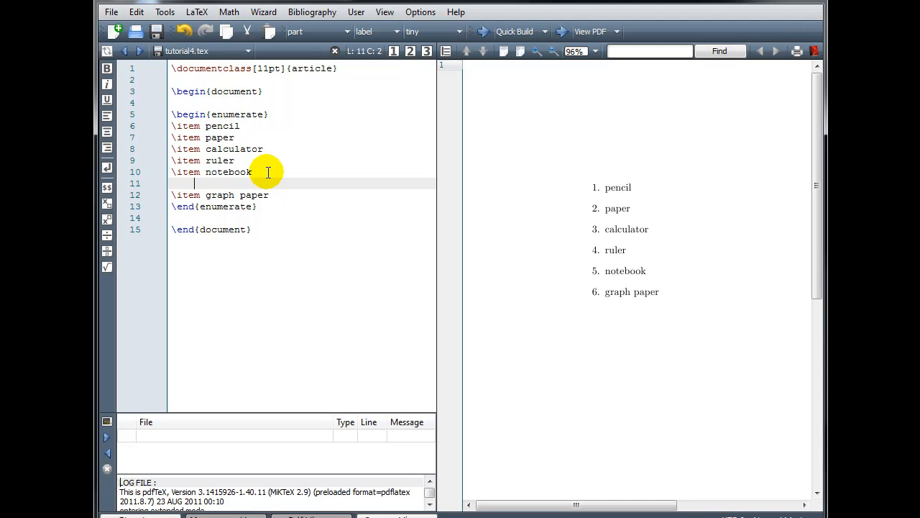
text(\)
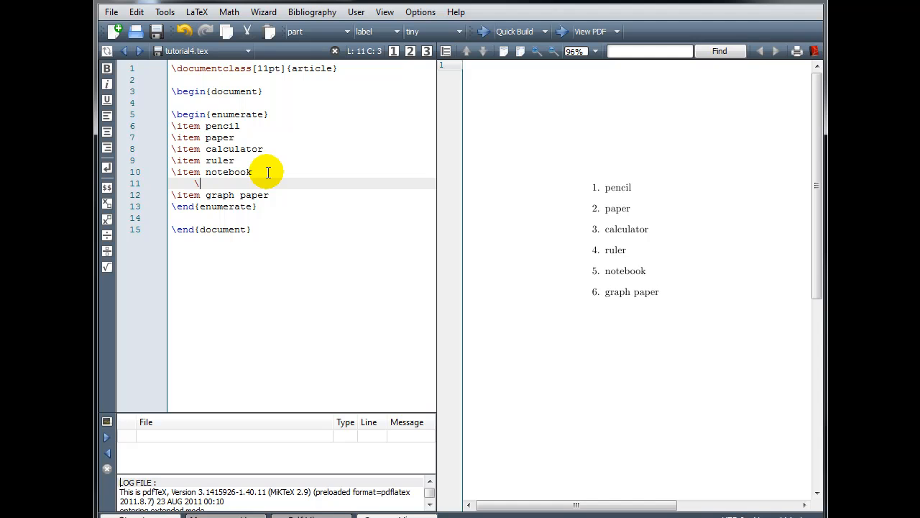
text(begin)
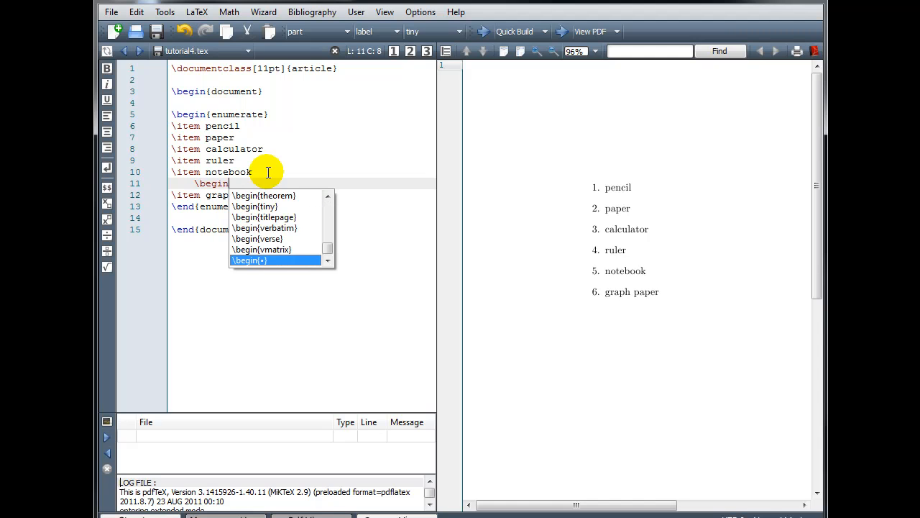
text(enumerate})
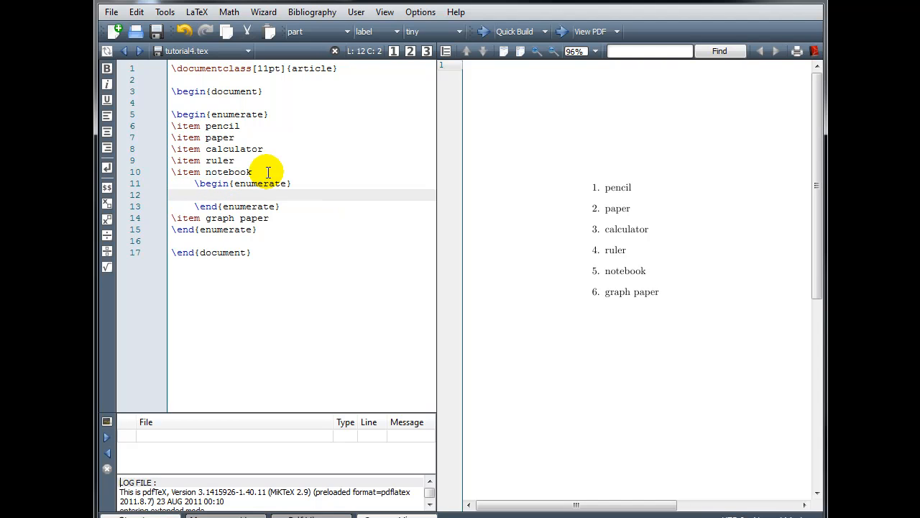
Step: Add \item assessments, \item homework and \item notes inside the nested list
text(\)
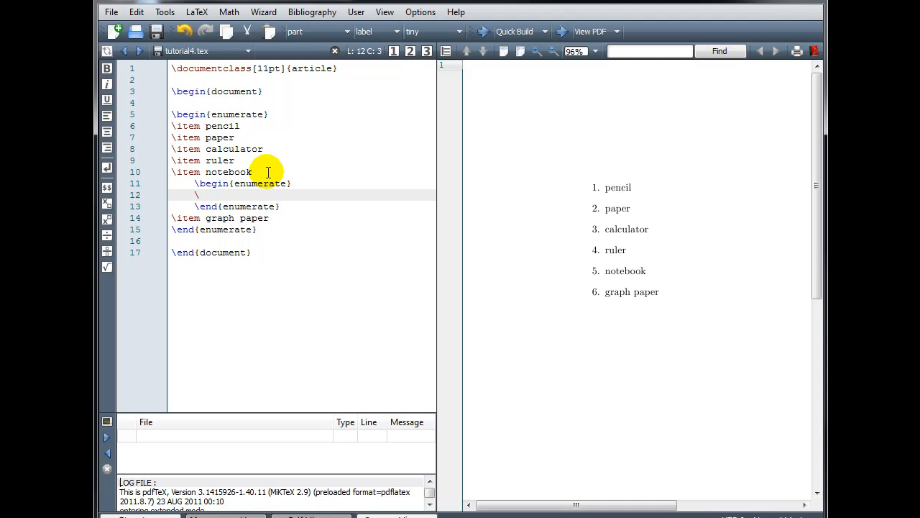
text(item)
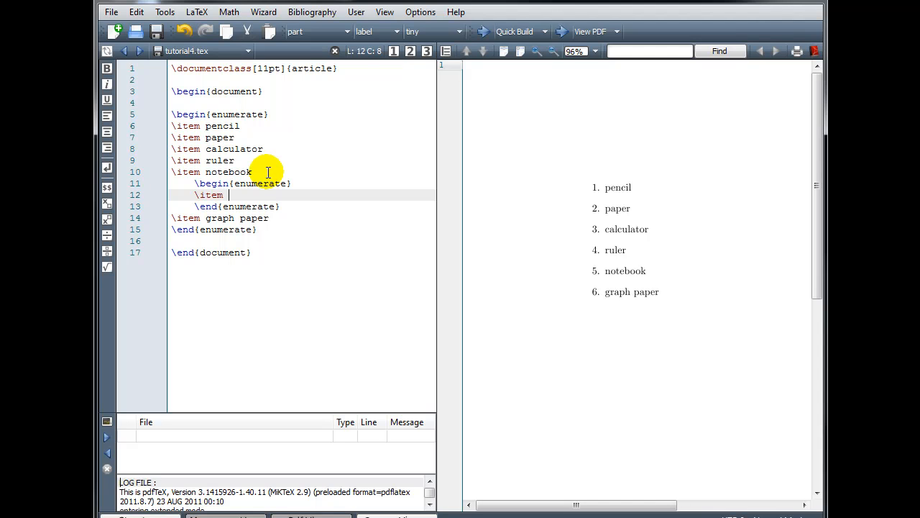
text(assessments)
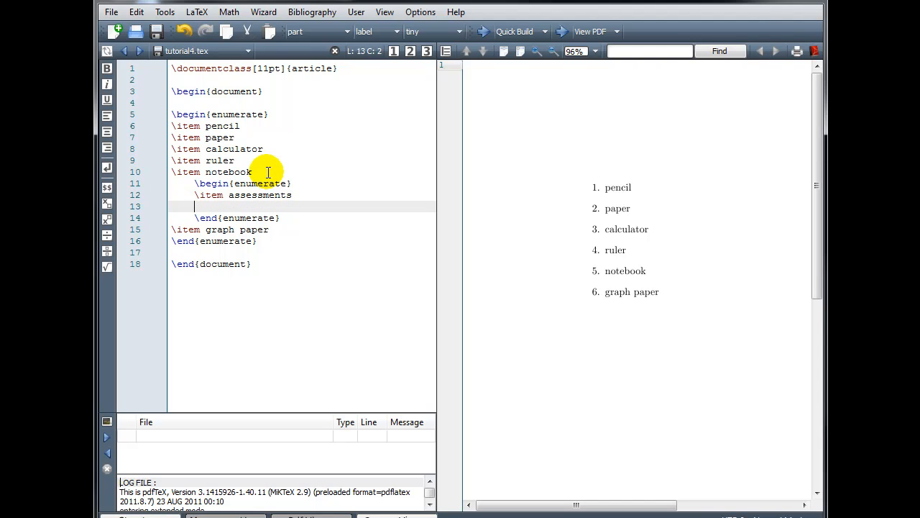
text(\item)
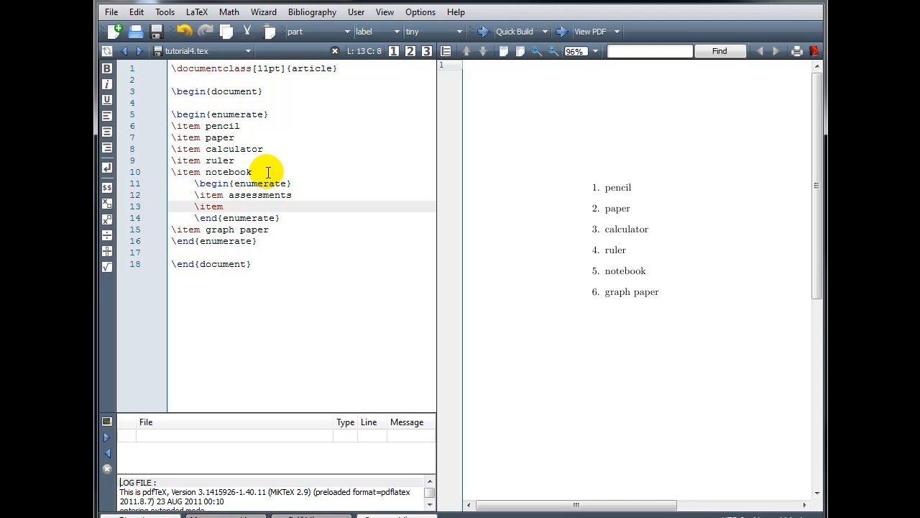
text(homework)
text(\)
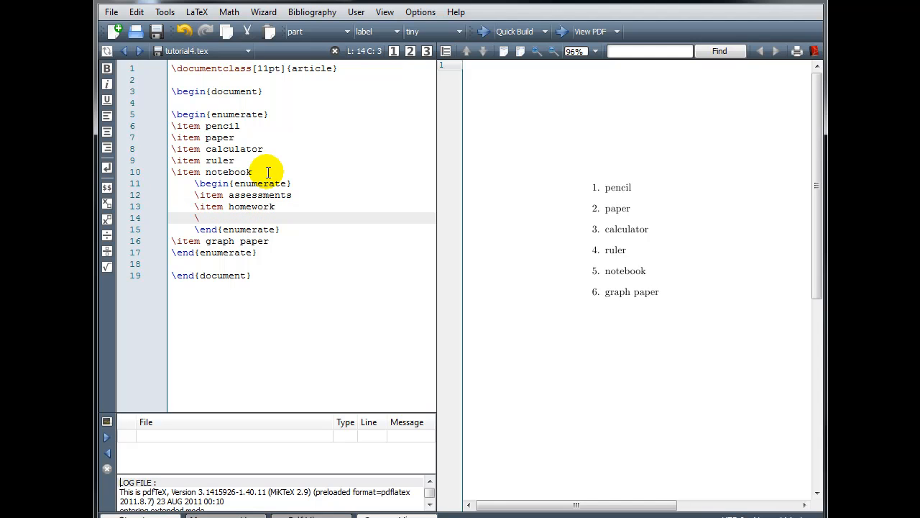
text(item)
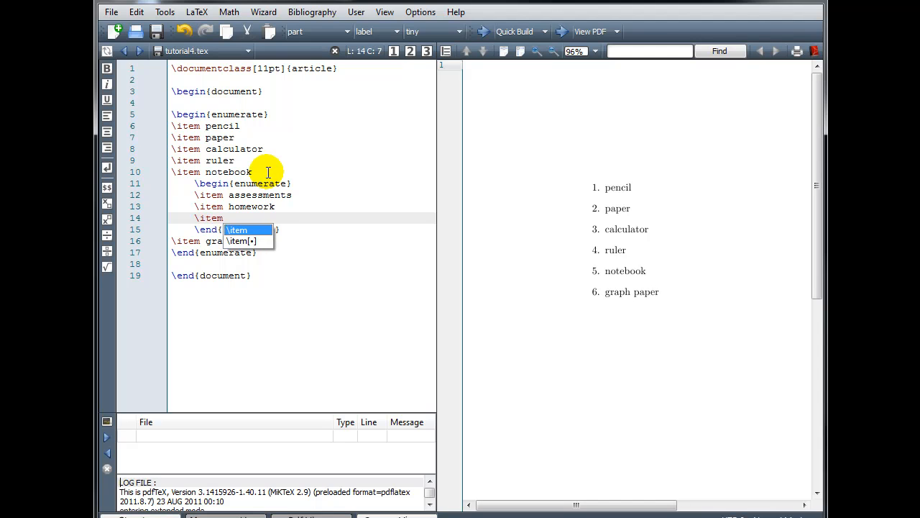
text(notes)
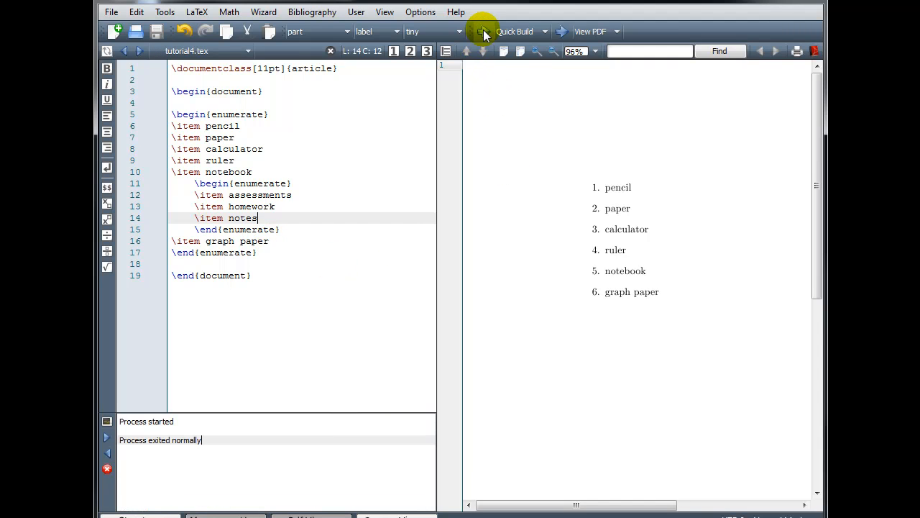
Step: Compile to show the lettered sub-items under notebook, then start a new line after assessments
click(483, 32)
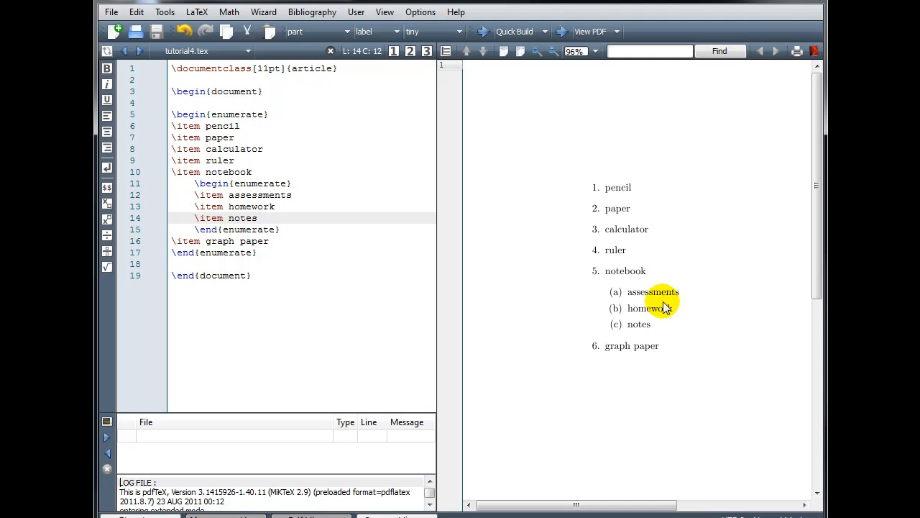
mouse_move(658, 323)
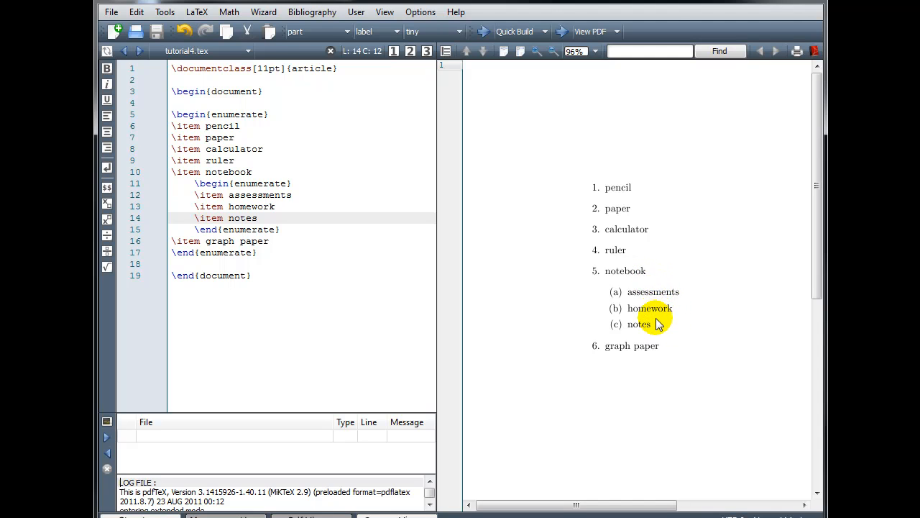
mouse_move(663, 332)
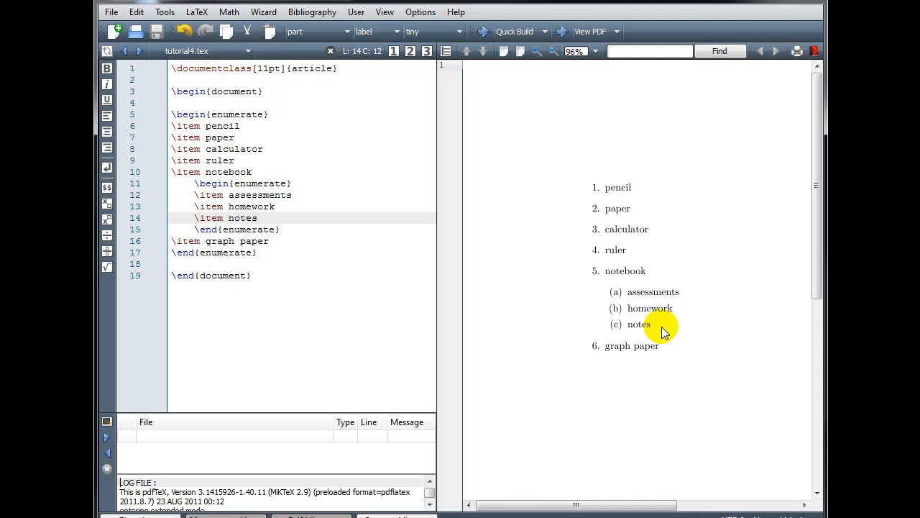
mouse_move(684, 297)
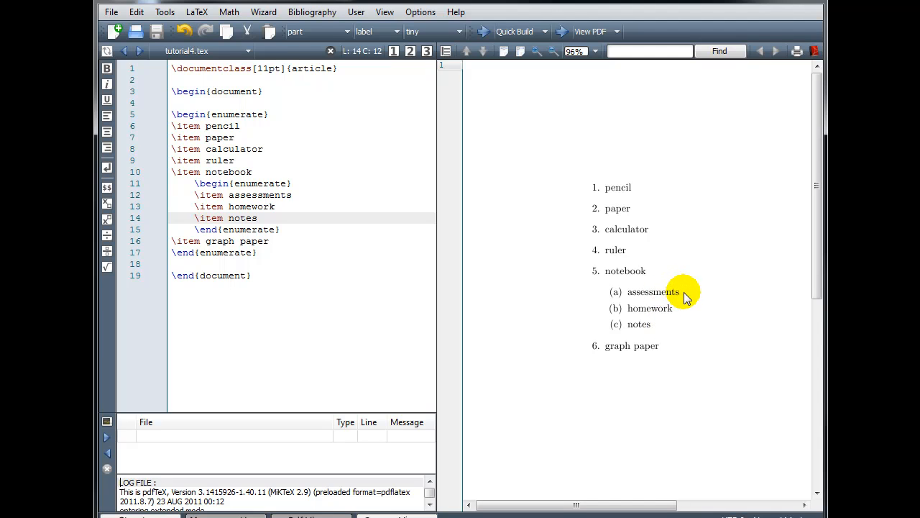
click(294, 196)
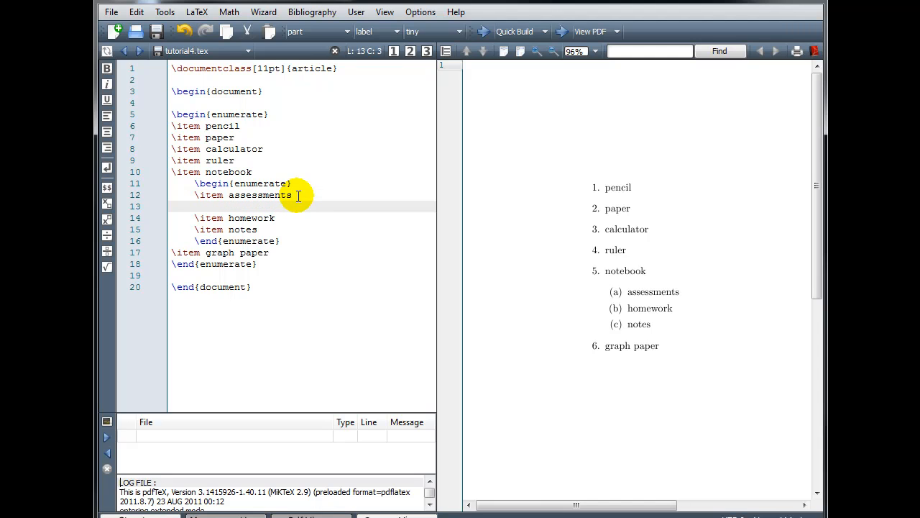
Step: Nest a third-level enumerate under assessments containing \item tests and \item quizzes
text(\begin)
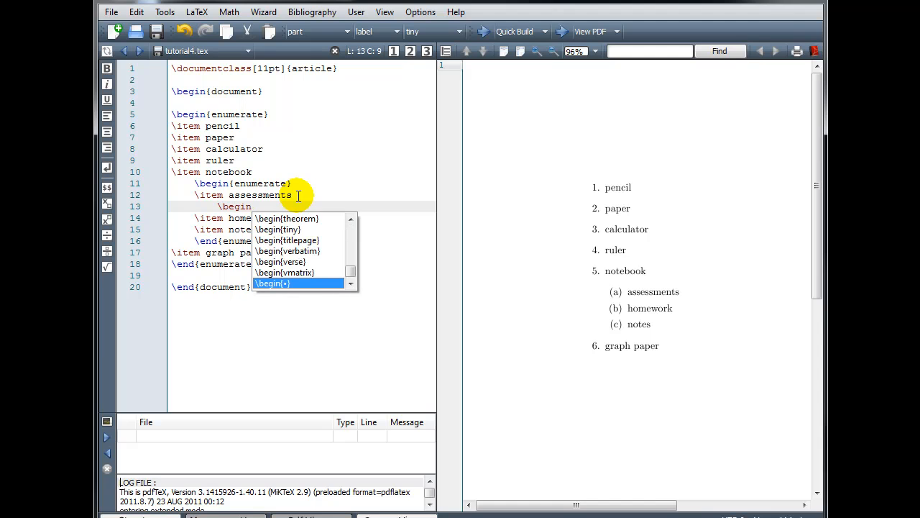
text({enumerate)
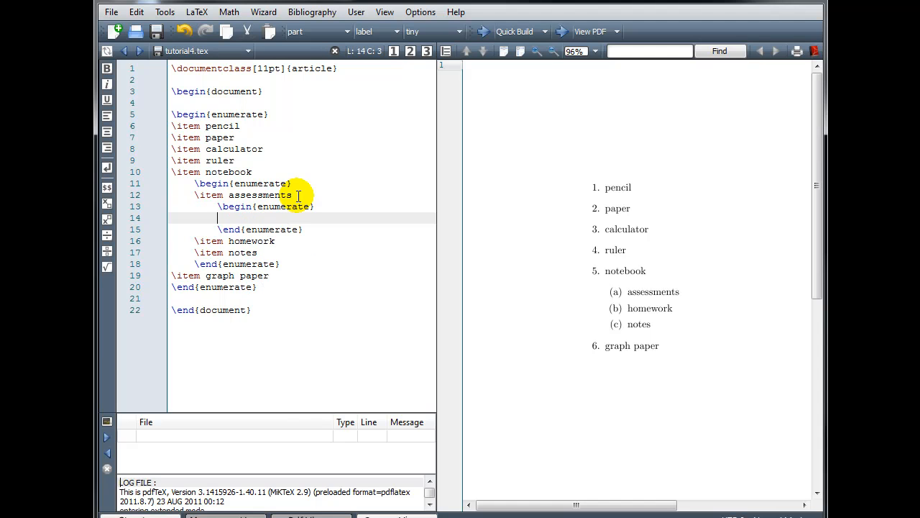
text(\item)
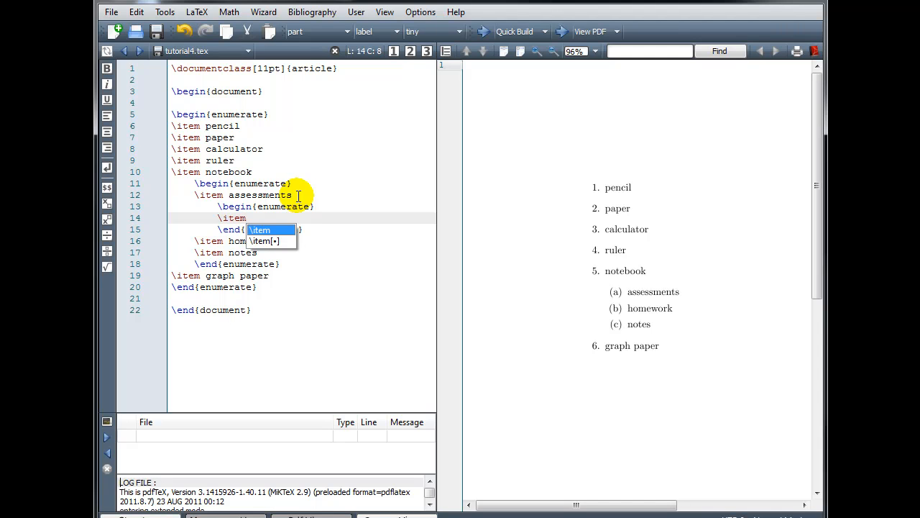
text(tests)
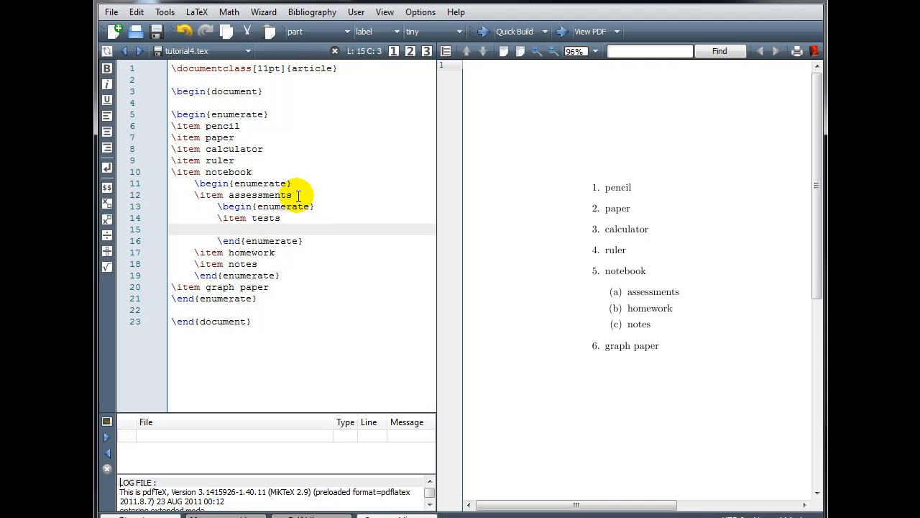
text(\item)
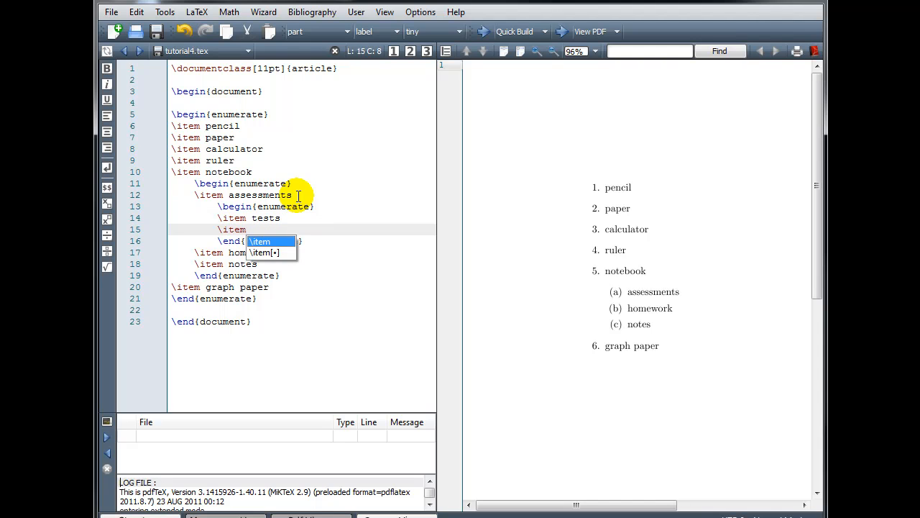
text(quizzes)
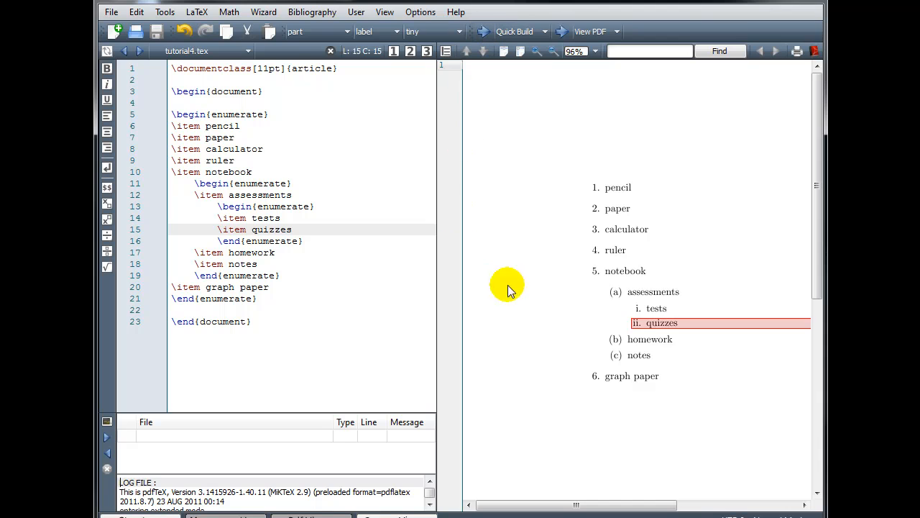
mouse_move(592, 298)
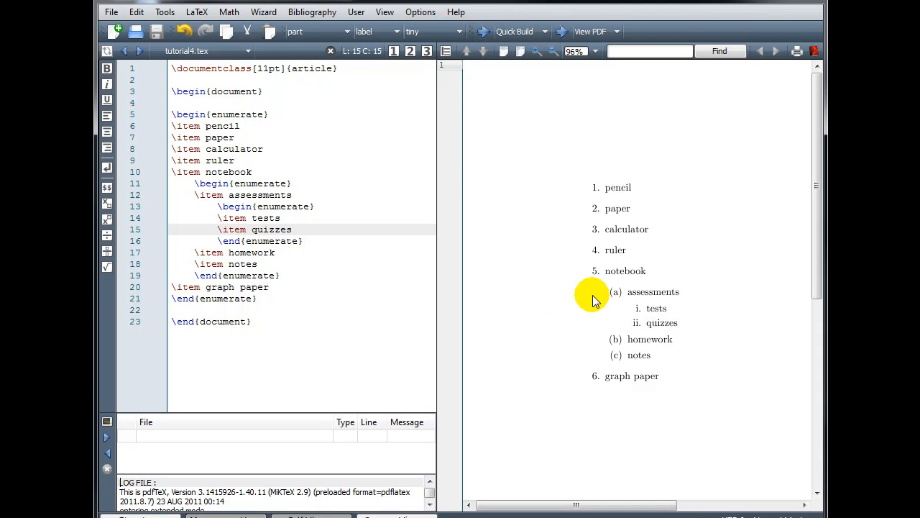
Step: Inspect the PDF preview showing tests and quizzes as items i and ii under assessments
double_click(660, 322)
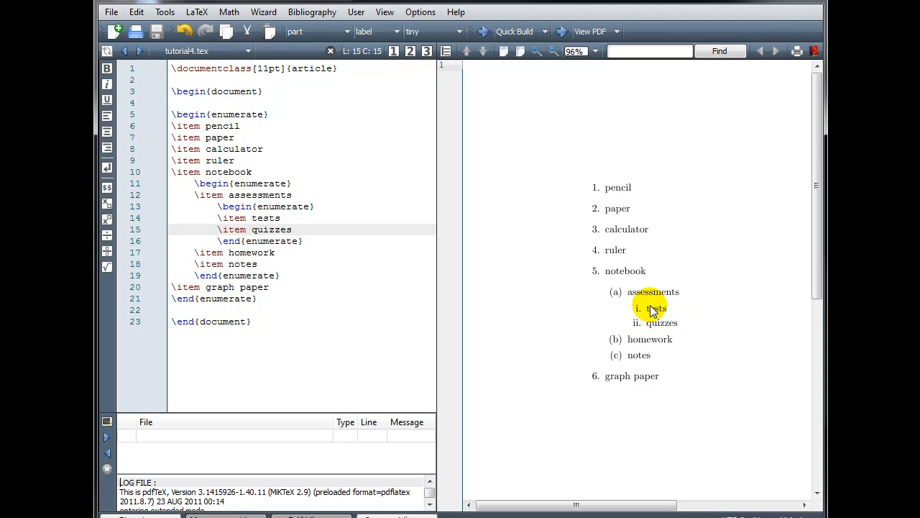
mouse_move(656, 322)
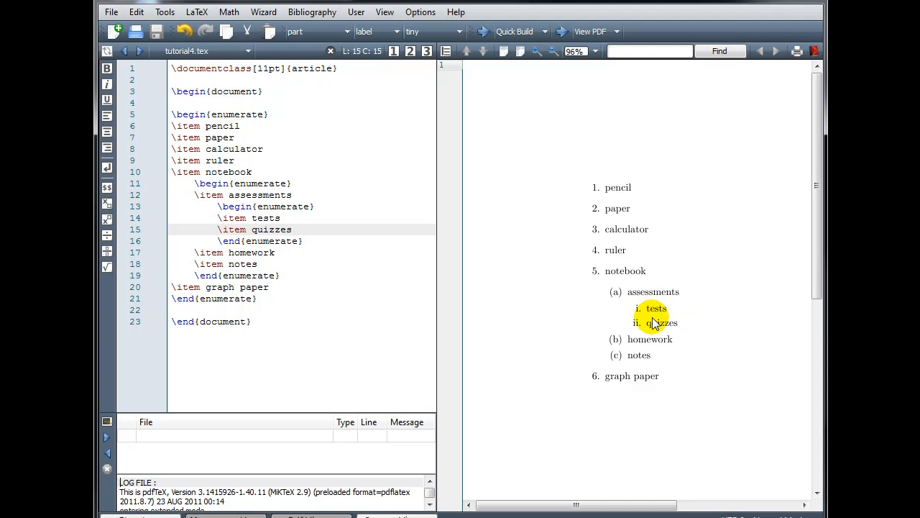
mouse_move(722, 303)
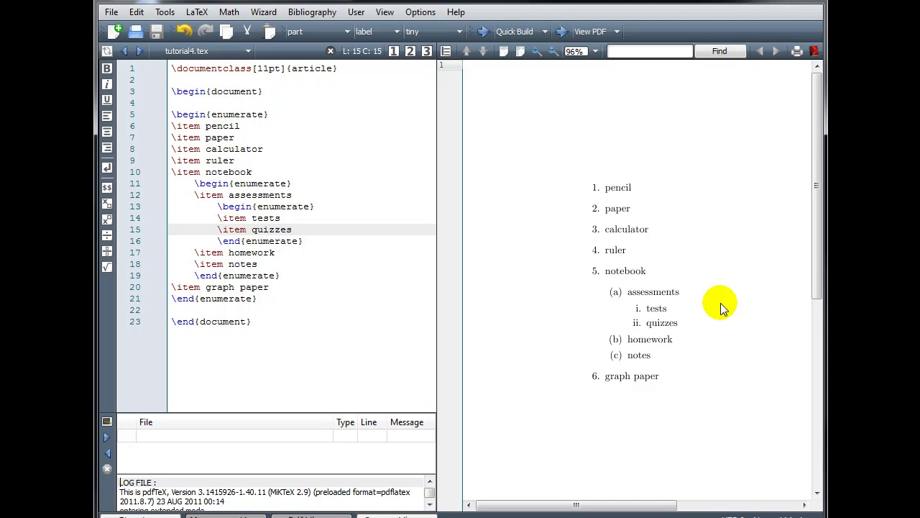
mouse_move(164, 121)
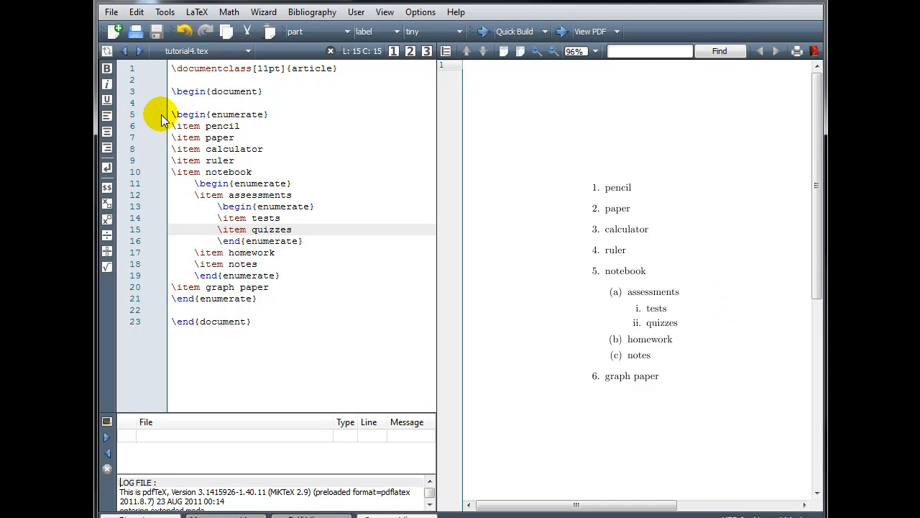
Step: Copy the whole numbered supply list and paste it below the original
drag(172, 113, 256, 265)
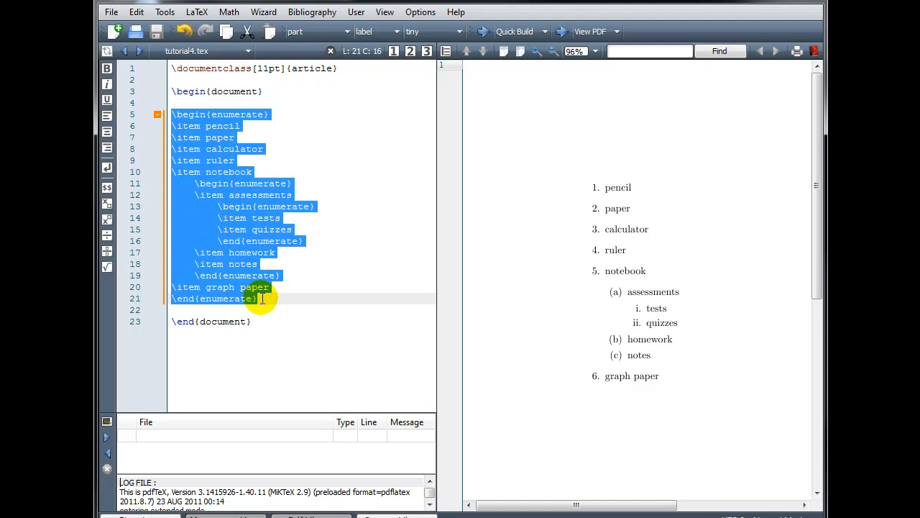
click(261, 298)
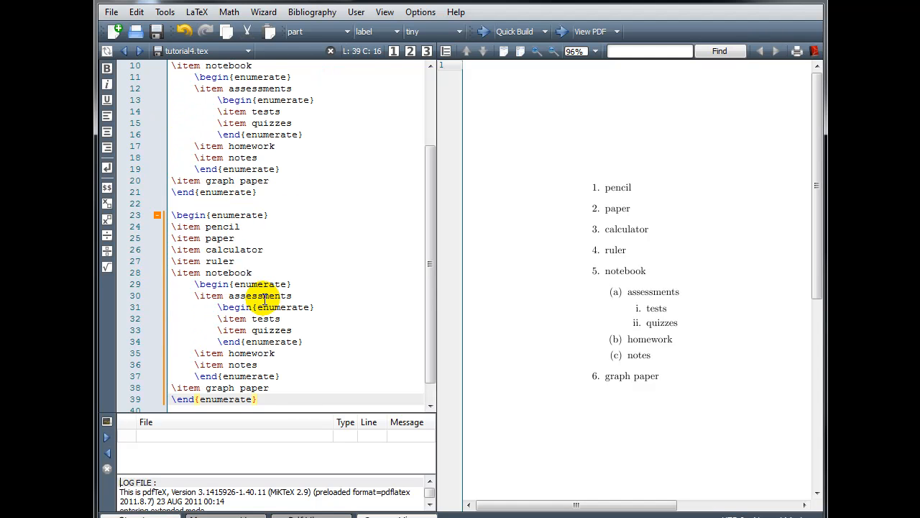
Step: Change the copy's outer enumerate to itemize and compile to show bulleted top-level supplies
double_click(238, 216)
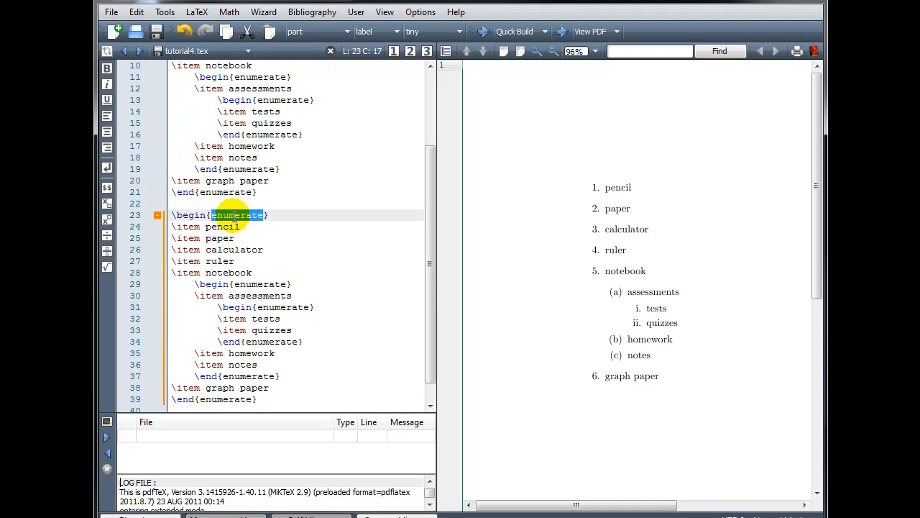
text(itemize)
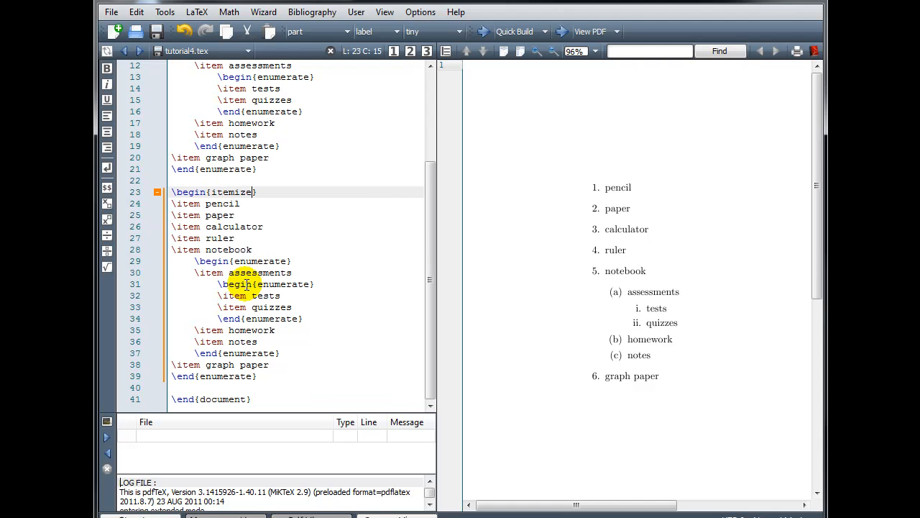
double_click(224, 377)
text(itemize)
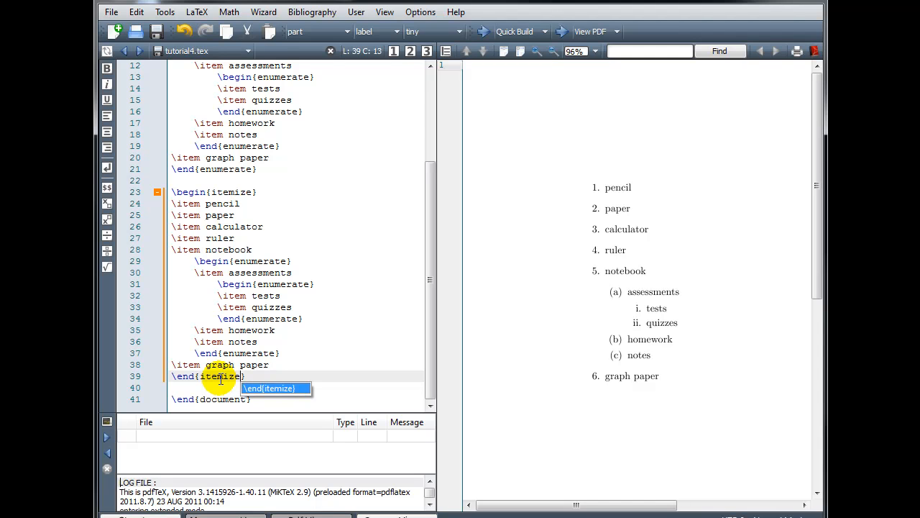
mouse_move(315, 347)
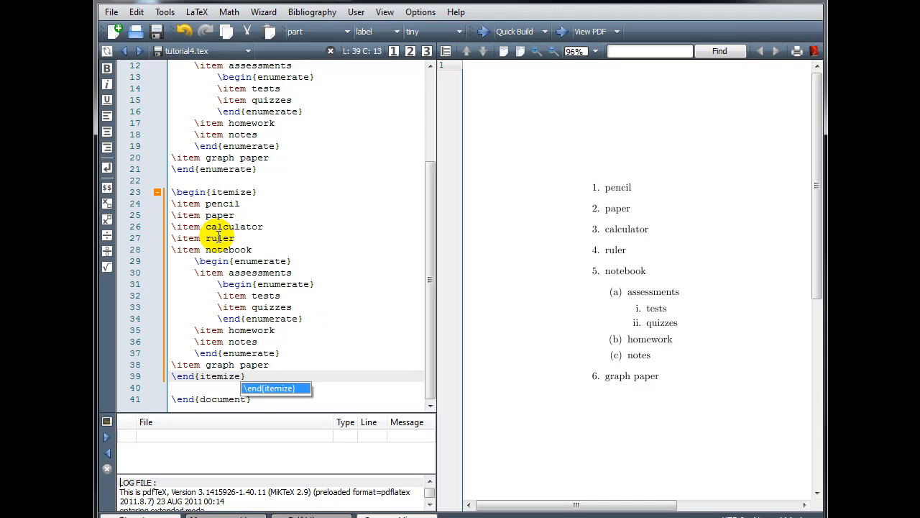
mouse_move(266, 258)
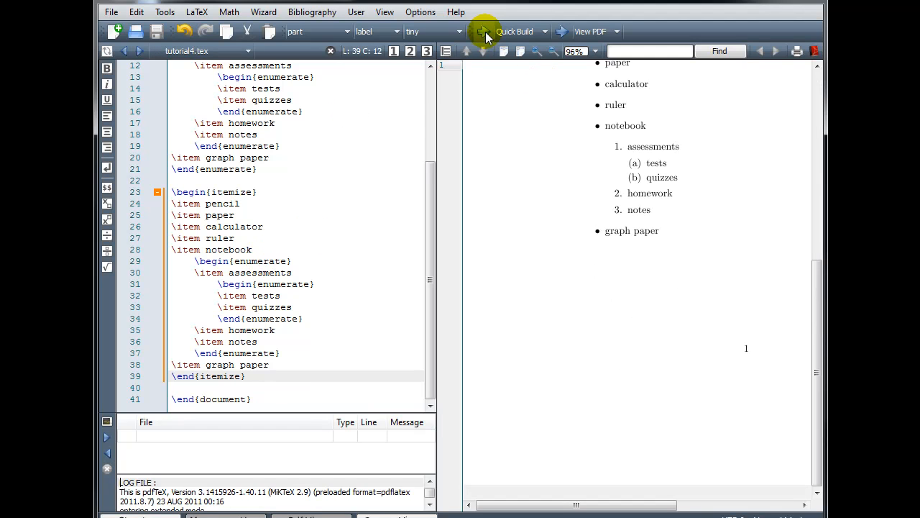
click(480, 31)
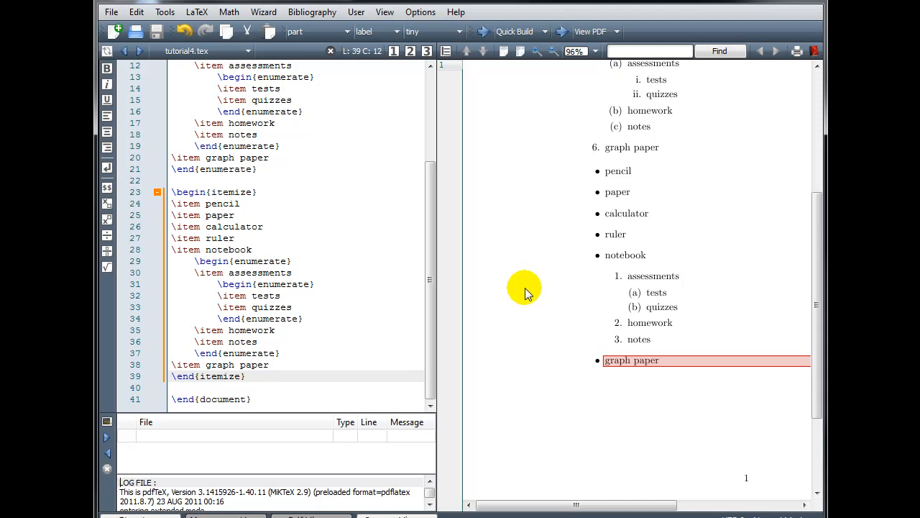
mouse_move(661, 282)
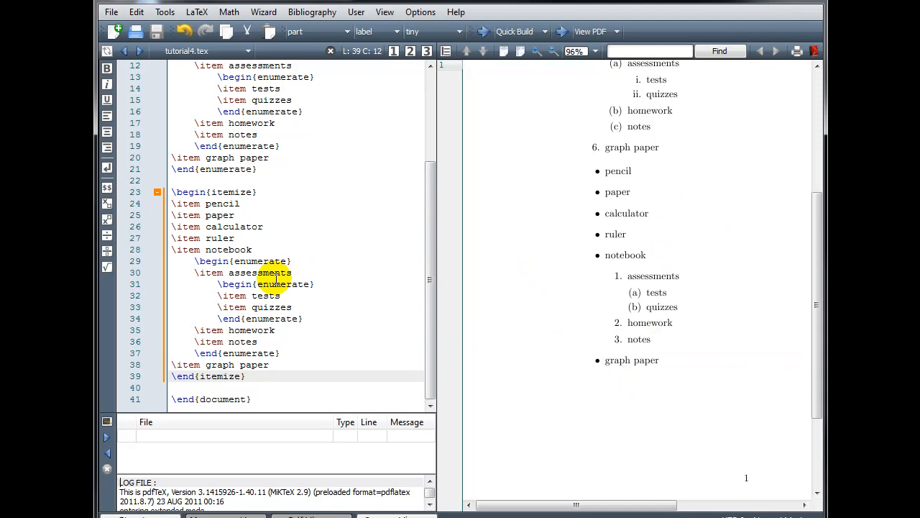
Step: Replace the copied list's inner enumerate begin/end names with itemize
double_click(260, 260)
text(itemize)
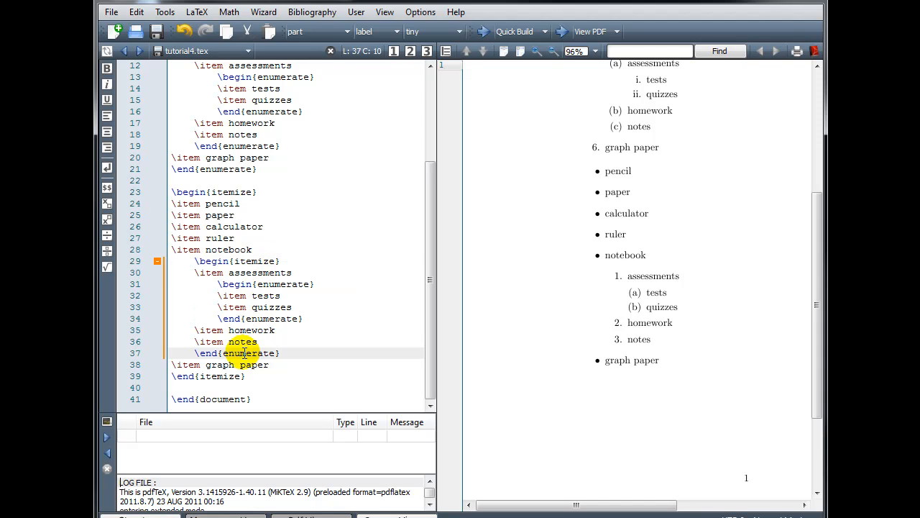
double_click(250, 354)
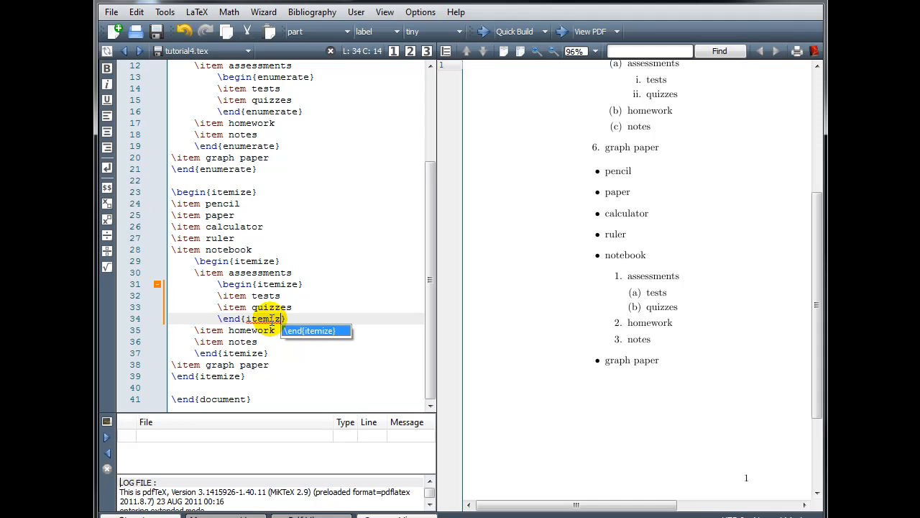
click(483, 32)
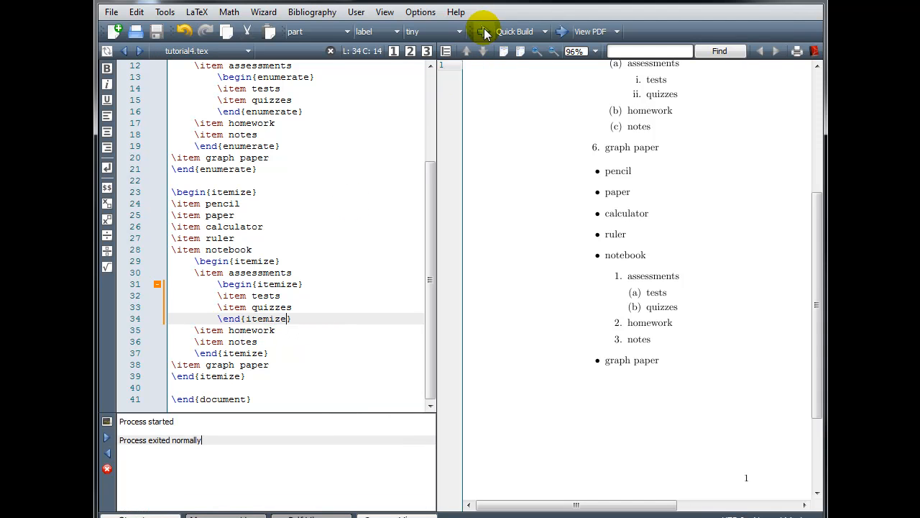
Step: Run Quick Build so the preview shows the copied list bulleted at all levels
click(483, 32)
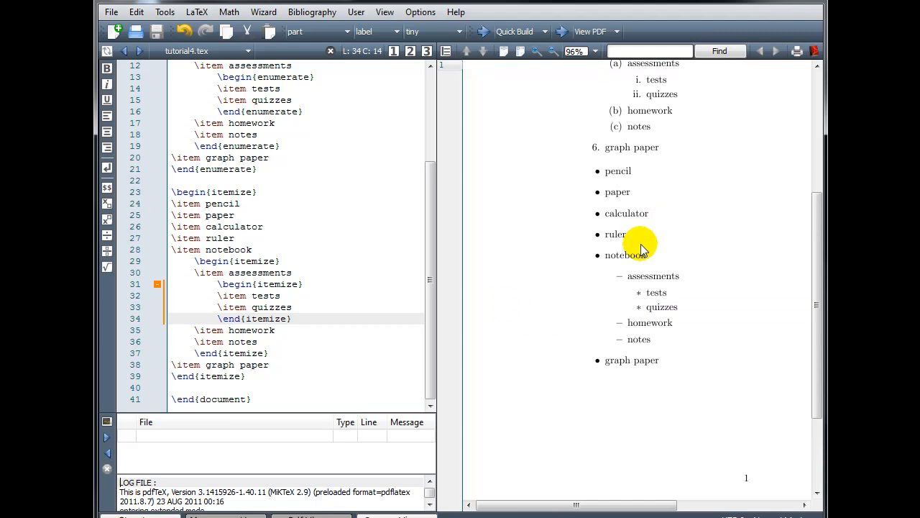
mouse_move(650, 282)
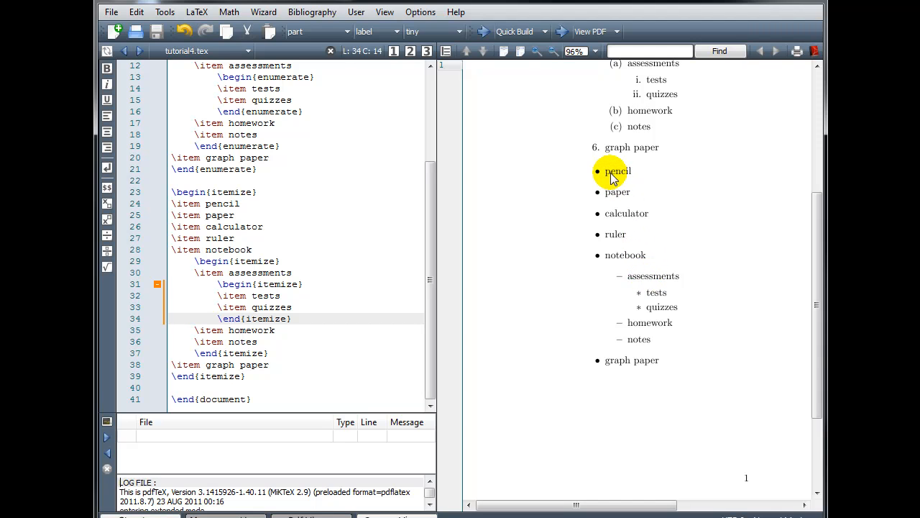
mouse_move(654, 276)
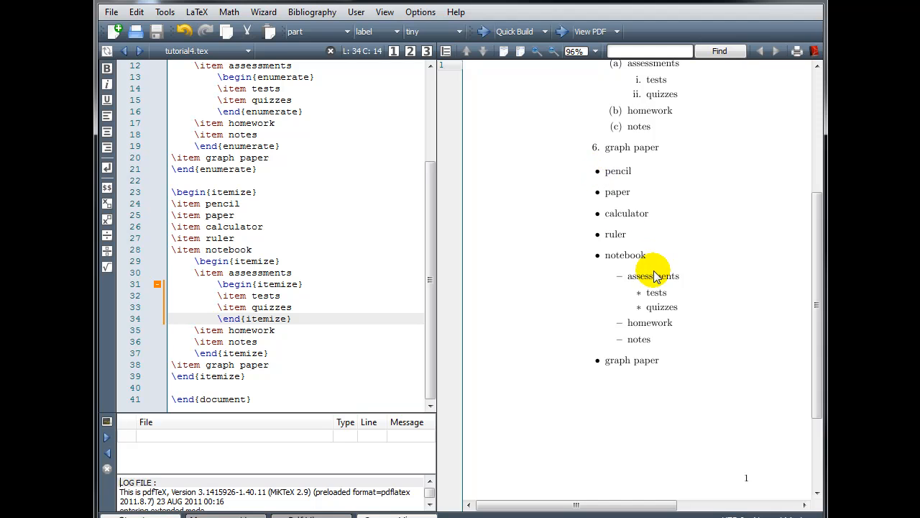
mouse_move(618, 281)
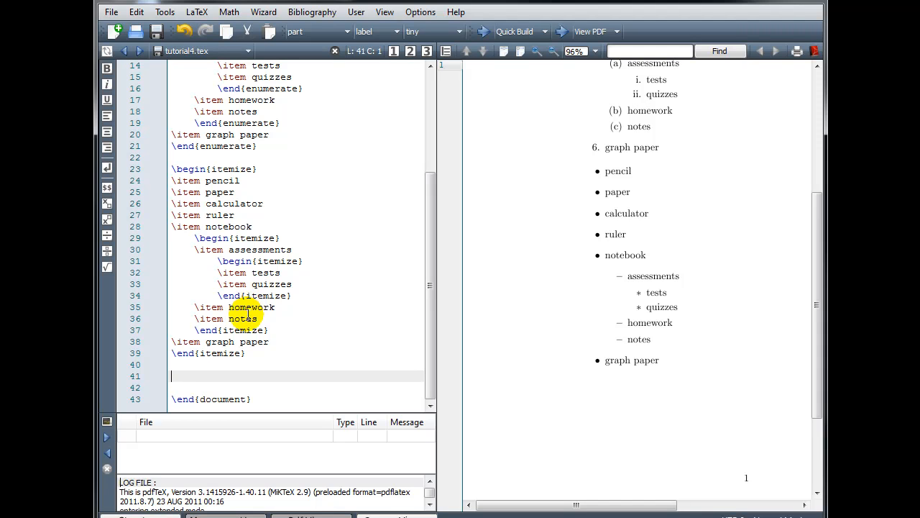
Step: Start an enumerate block with the commutative item $a+b=b+a$
text(\)
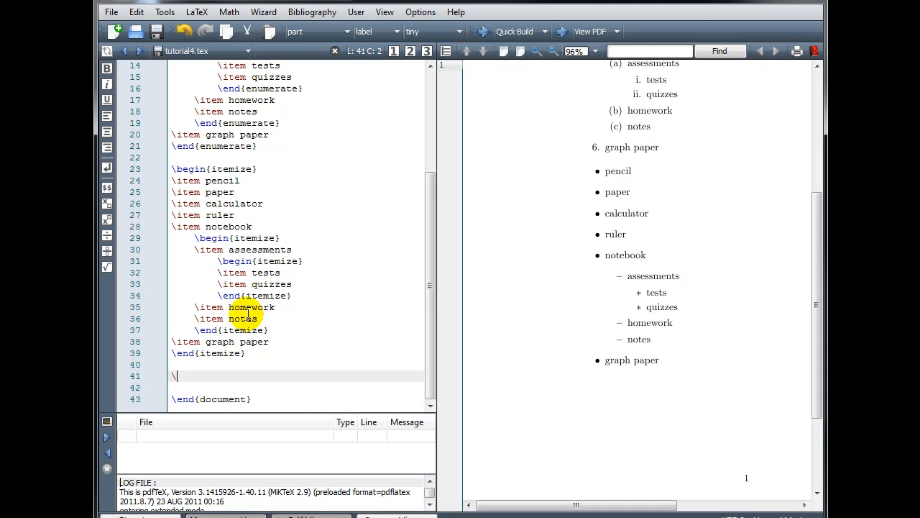
text(\begin)
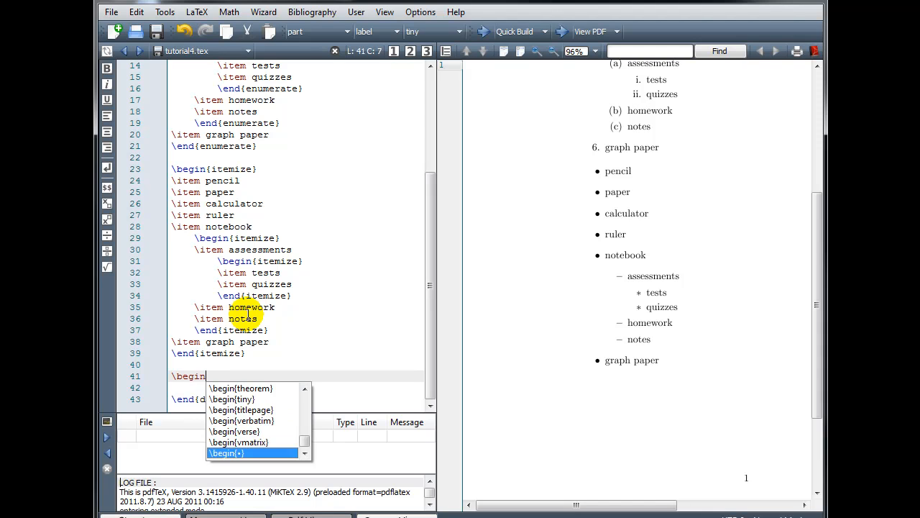
text({enumerate)
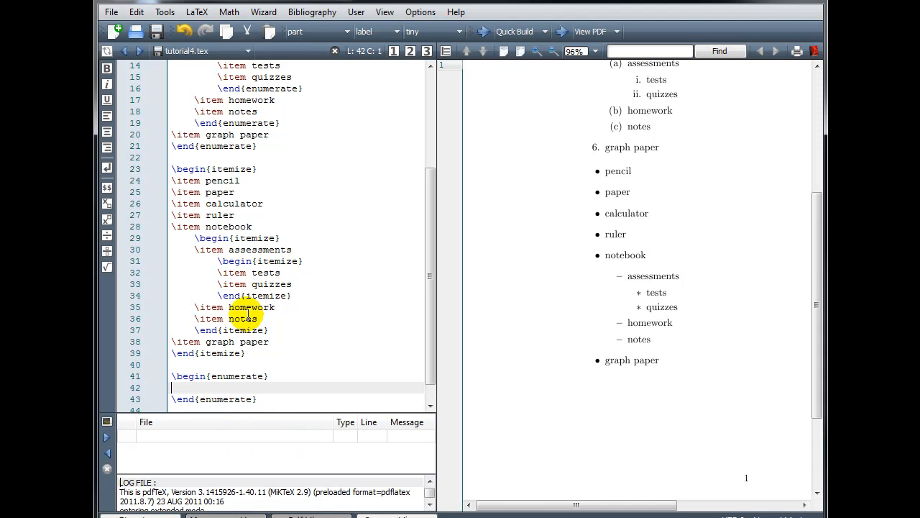
text(\item)
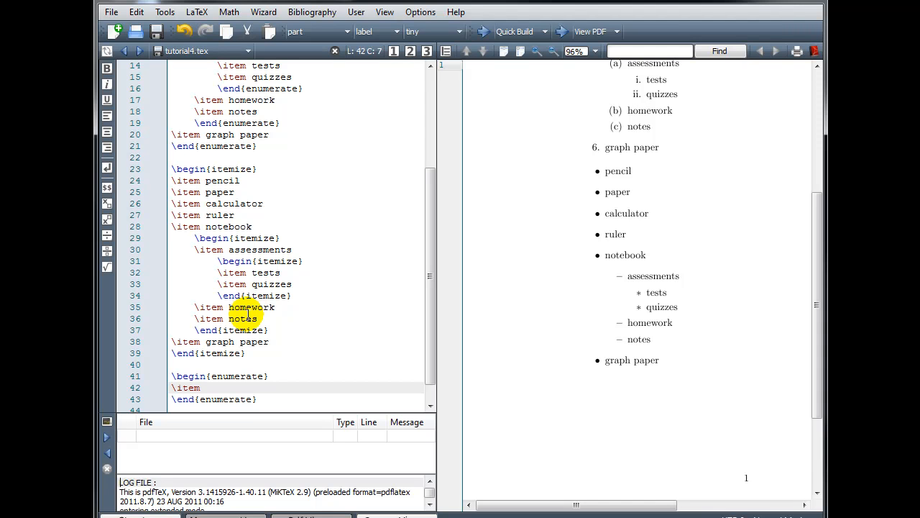
text($)
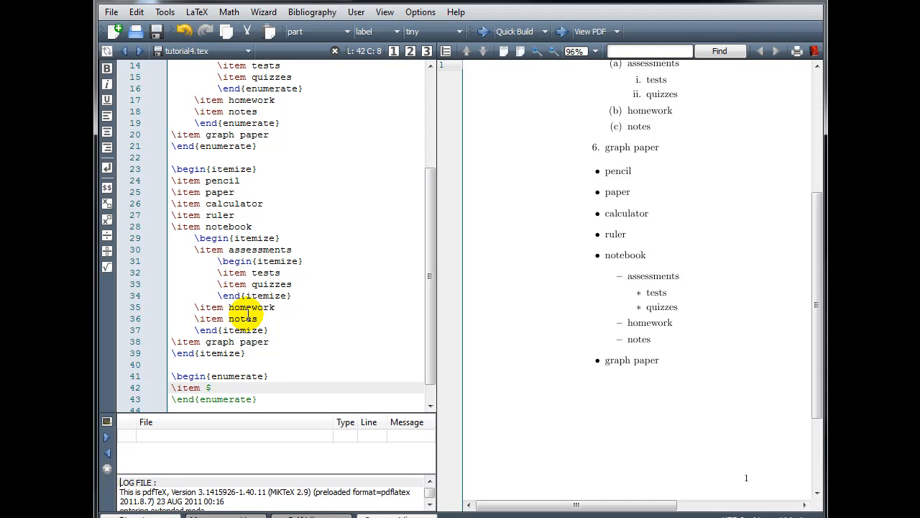
text(a+)
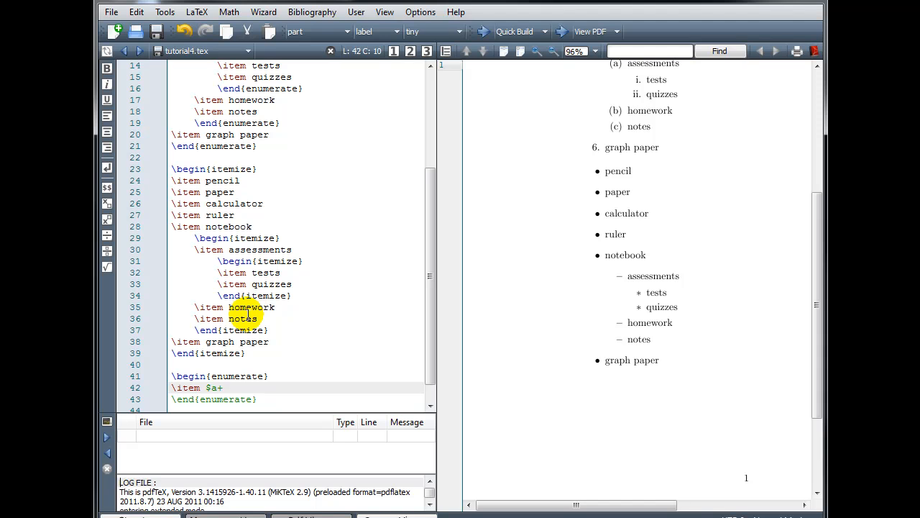
text(b=)
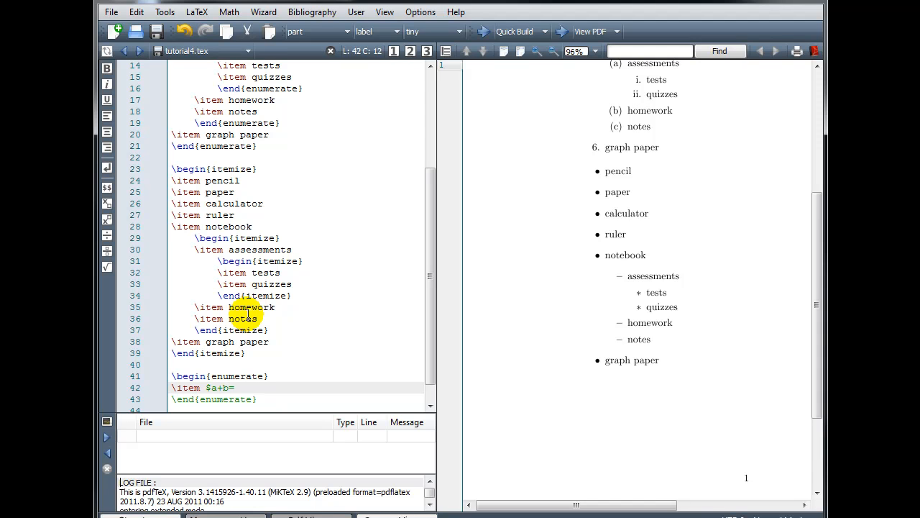
text(b+a)
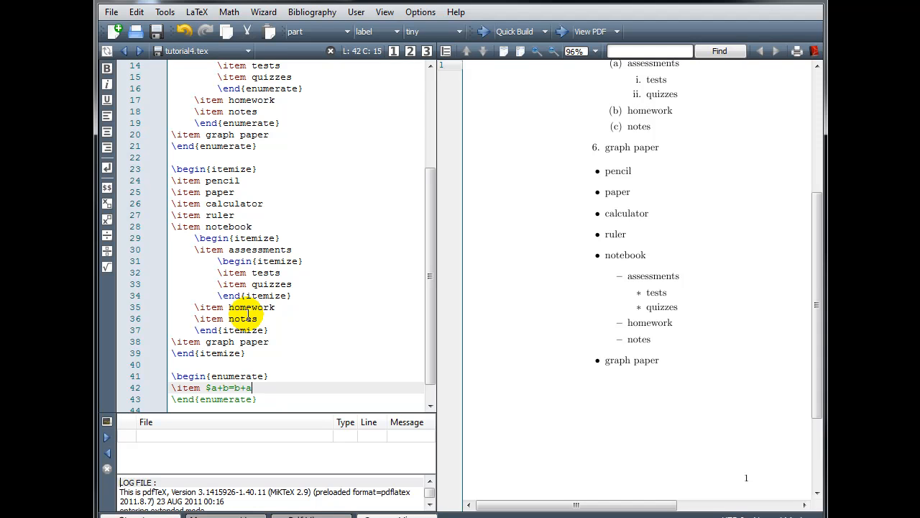
text($)
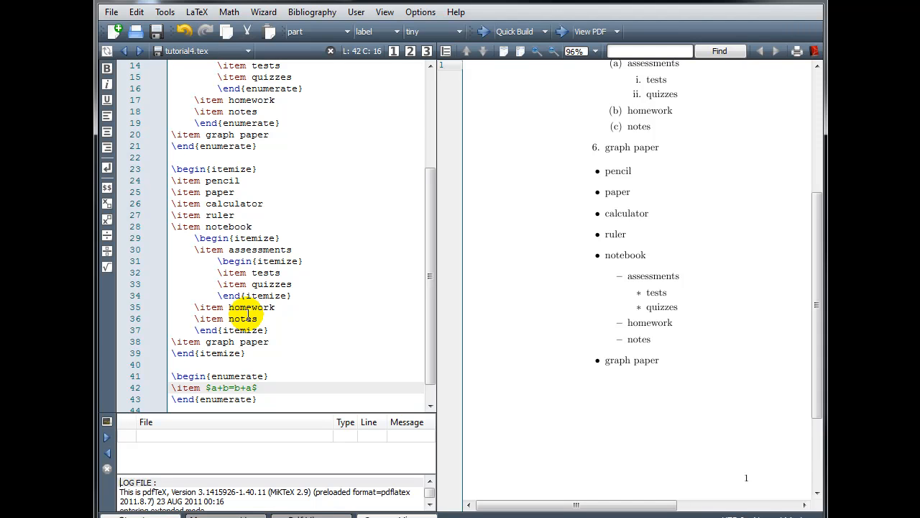
Step: Add the associative item $a+(b+c)=(a+b)+c$
text(\item)
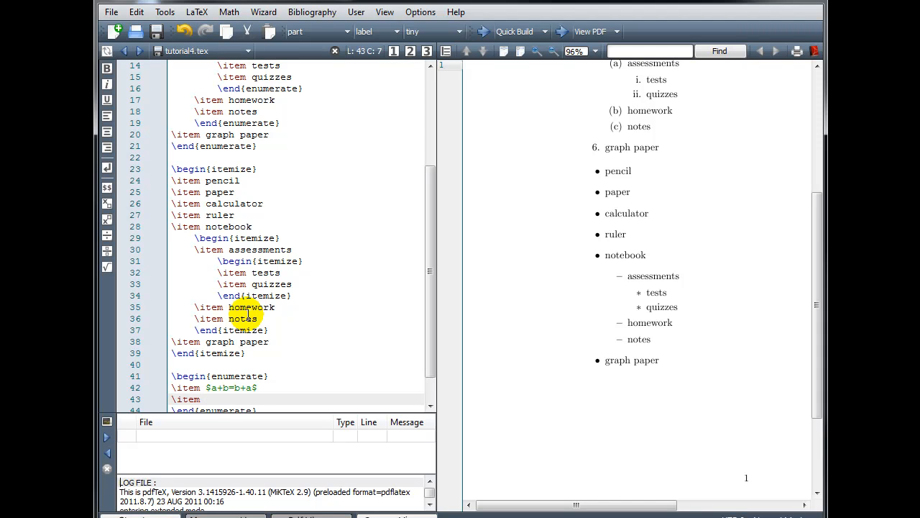
text($a)
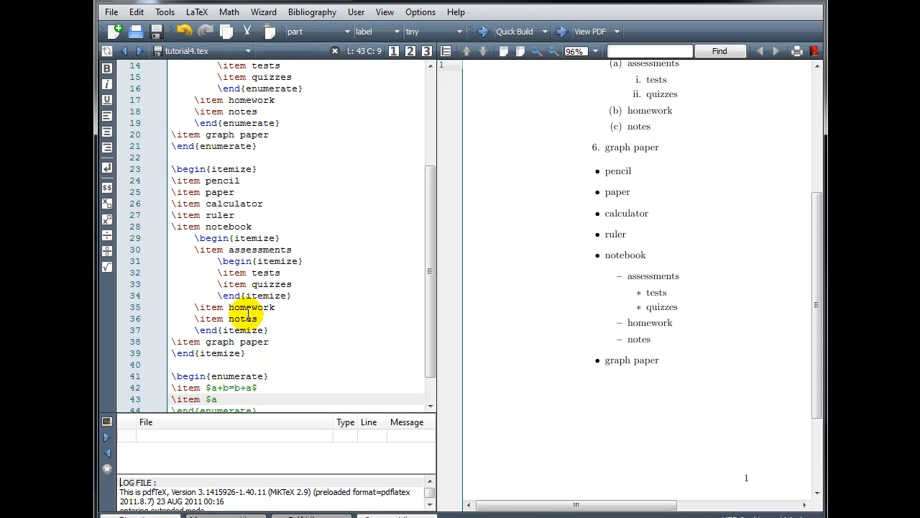
text({)
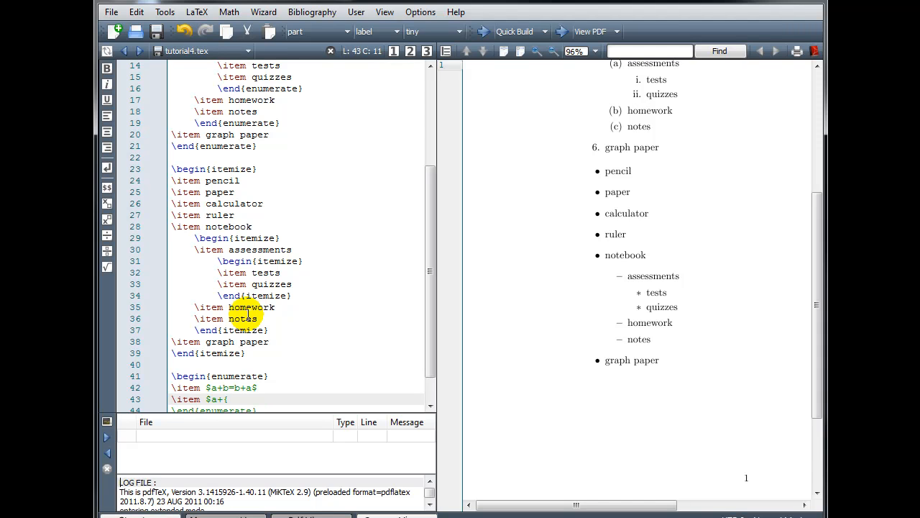
text(b)
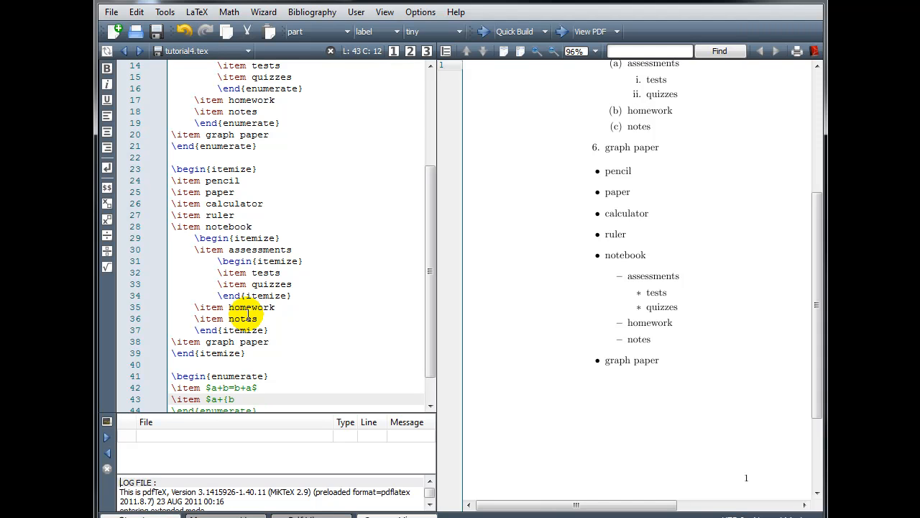
text(+c)
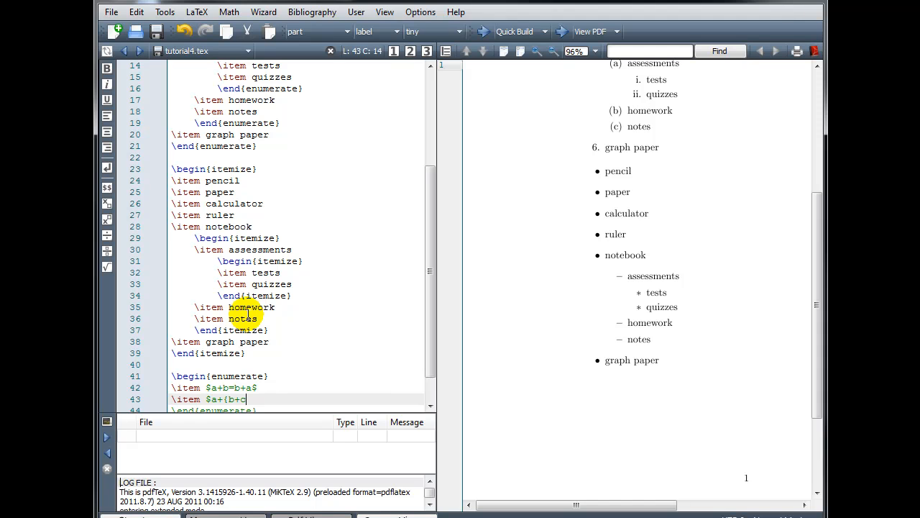
text())
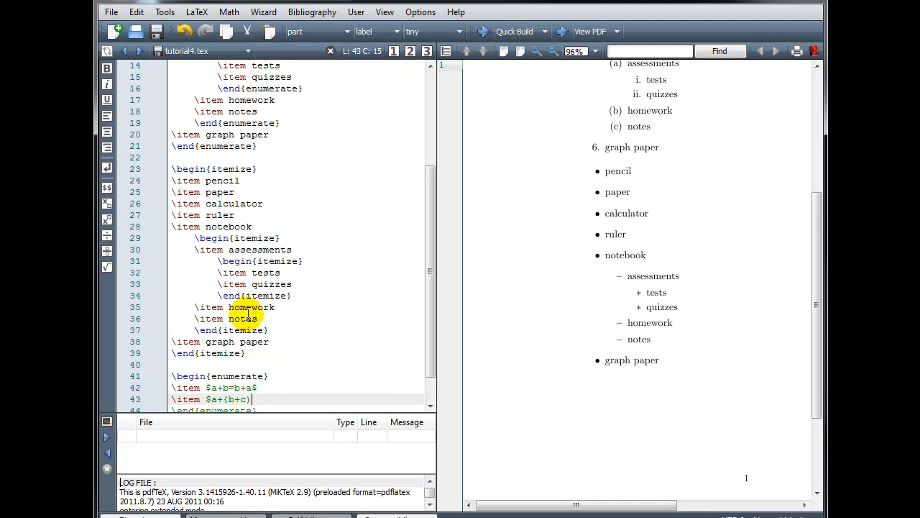
text(=(a)
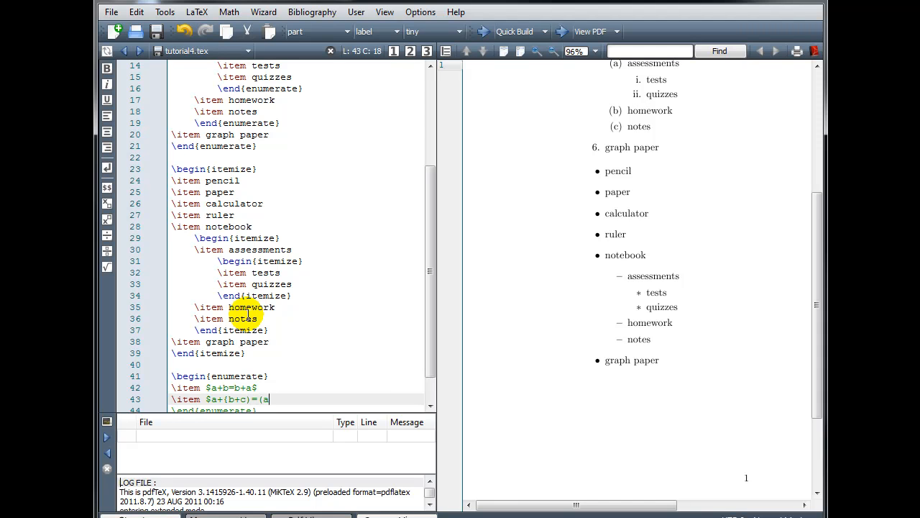
text(+b))
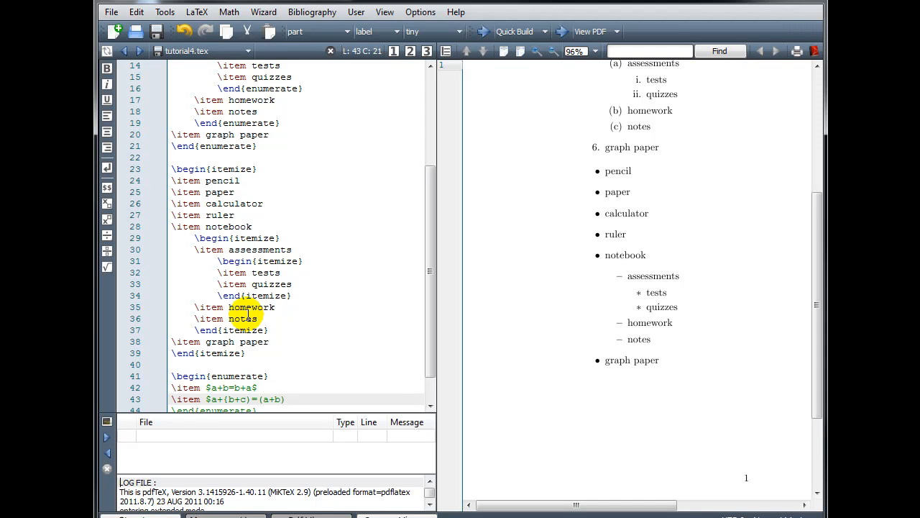
text(+c)
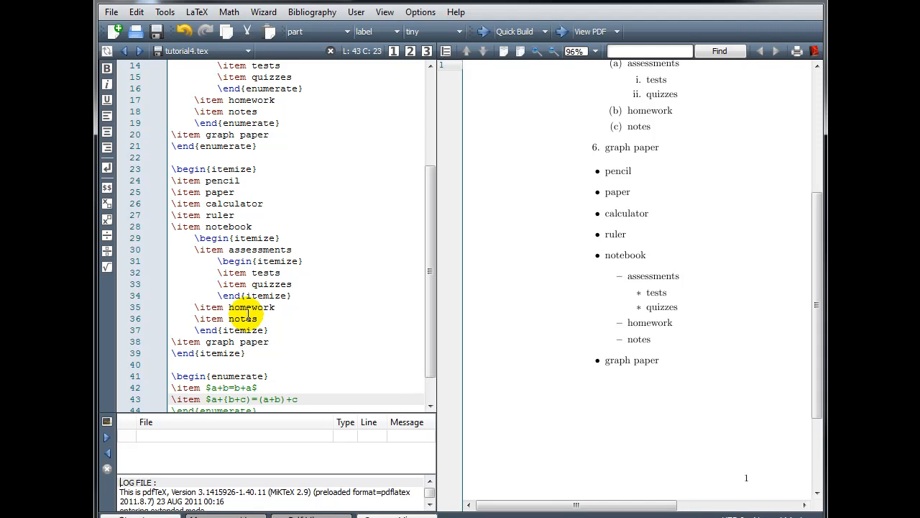
text($)
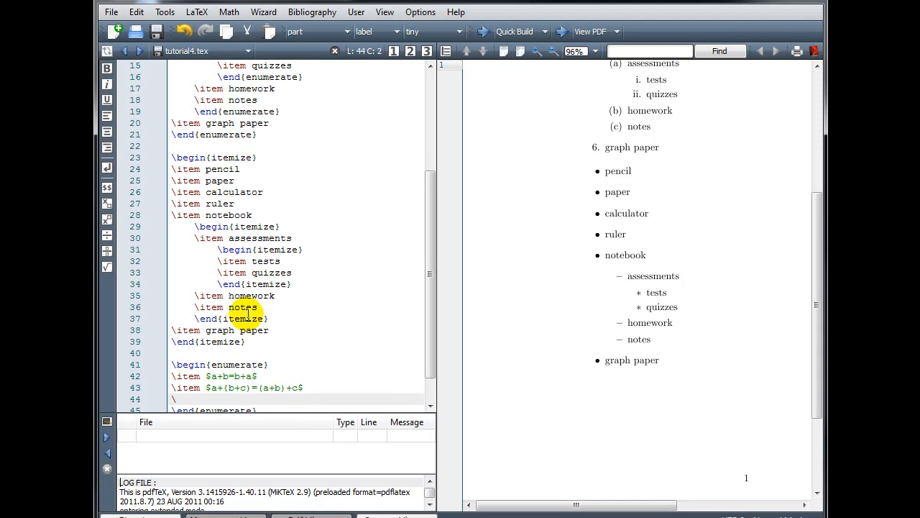
Step: Add the distributive item $a(b+c)=ab+ac$
text(\item)
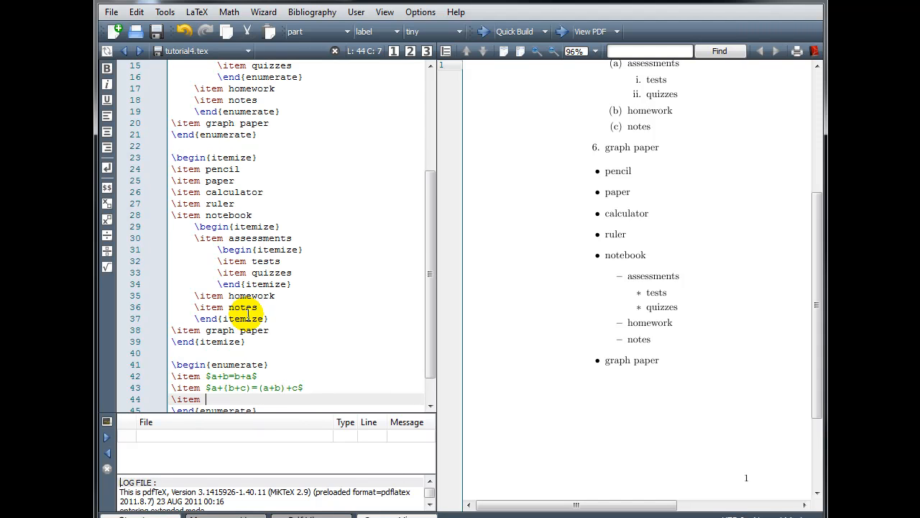
text($)
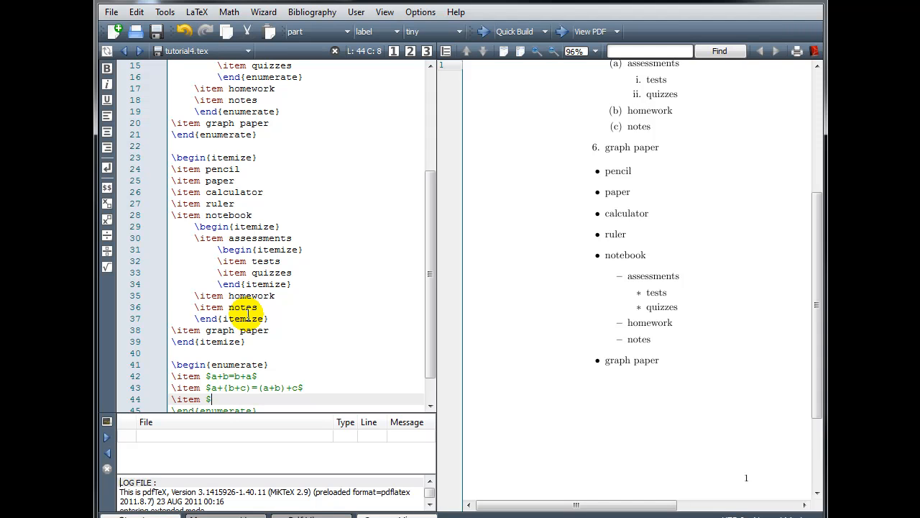
text(a ()
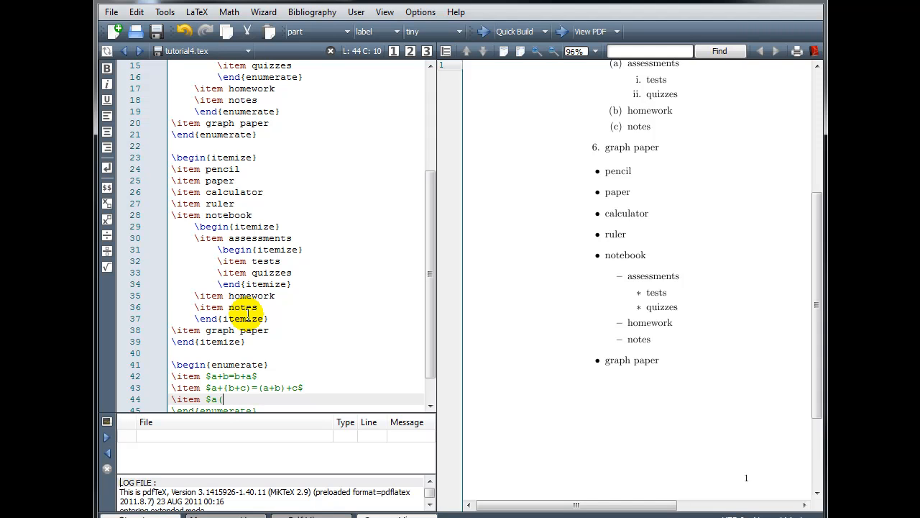
text(b+c)
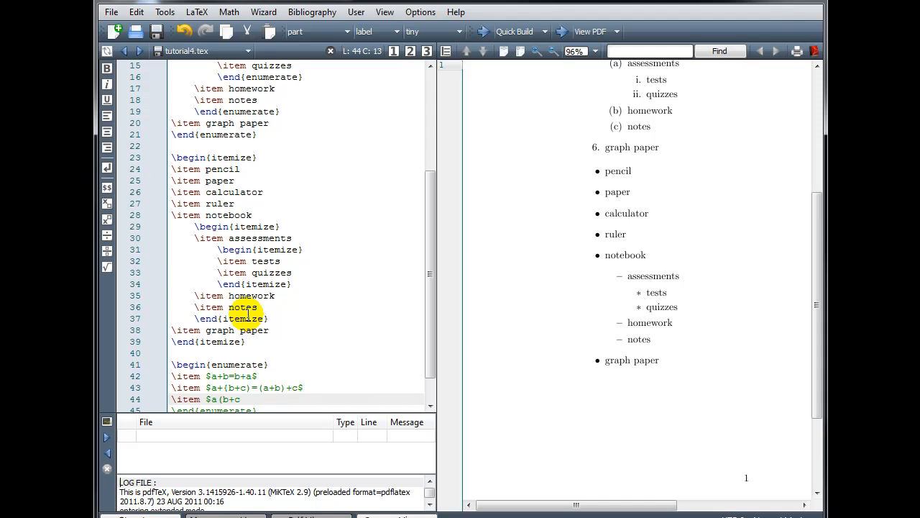
text()=a)
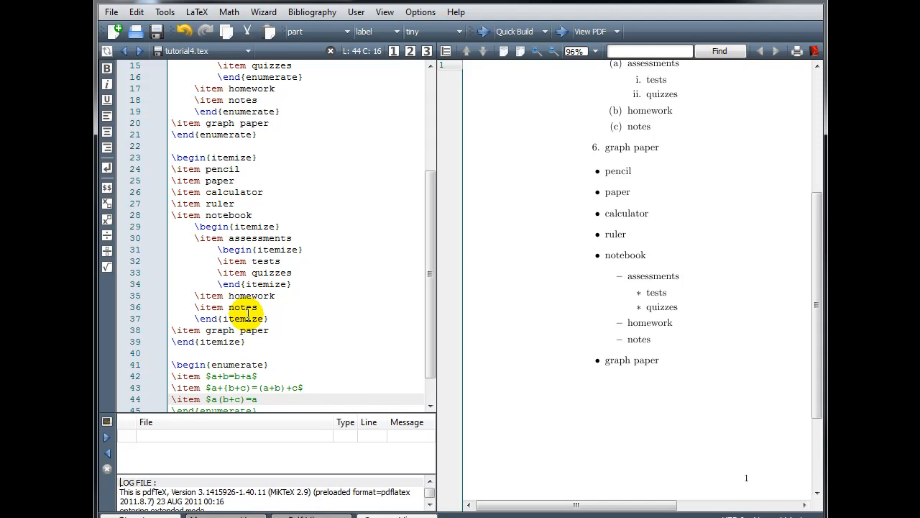
text(b+)
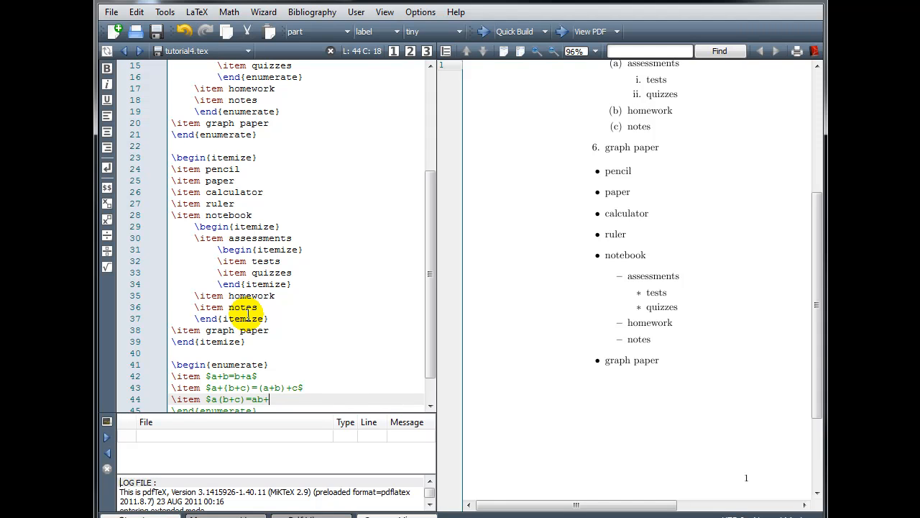
text(ac$)
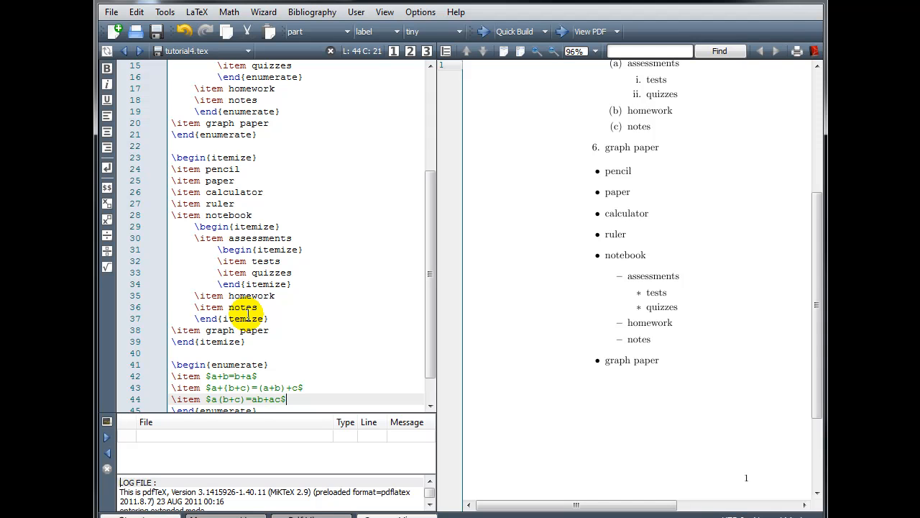
scroll(down, 3)
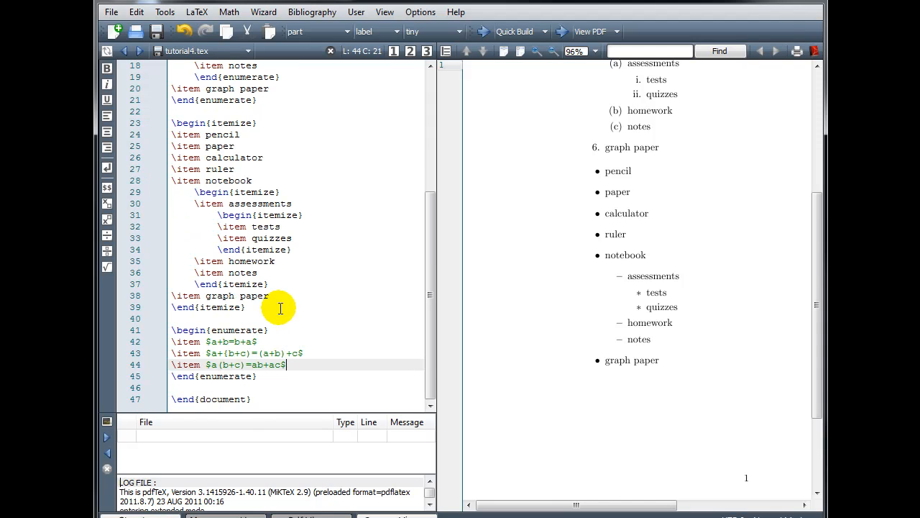
Step: Run Quick Build, recompiling after the missing-brace error on line 43, to show the three numbered equations
click(481, 31)
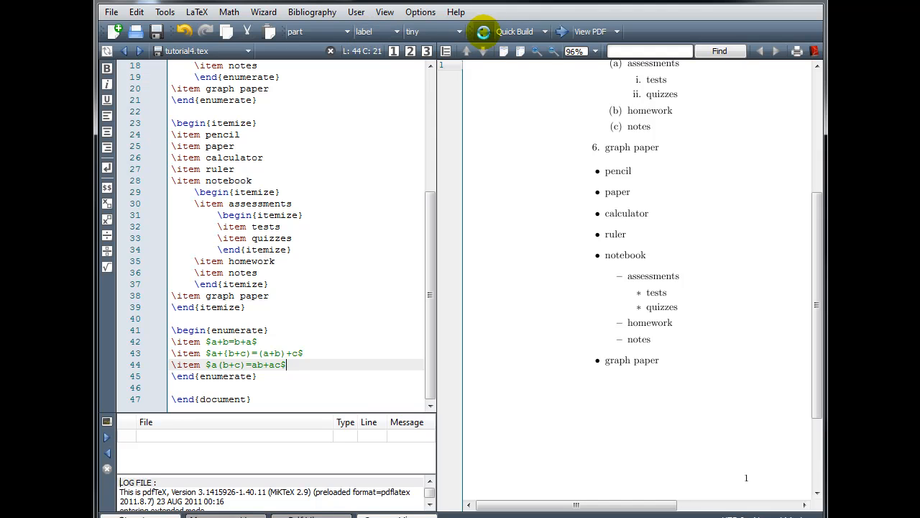
click(480, 32)
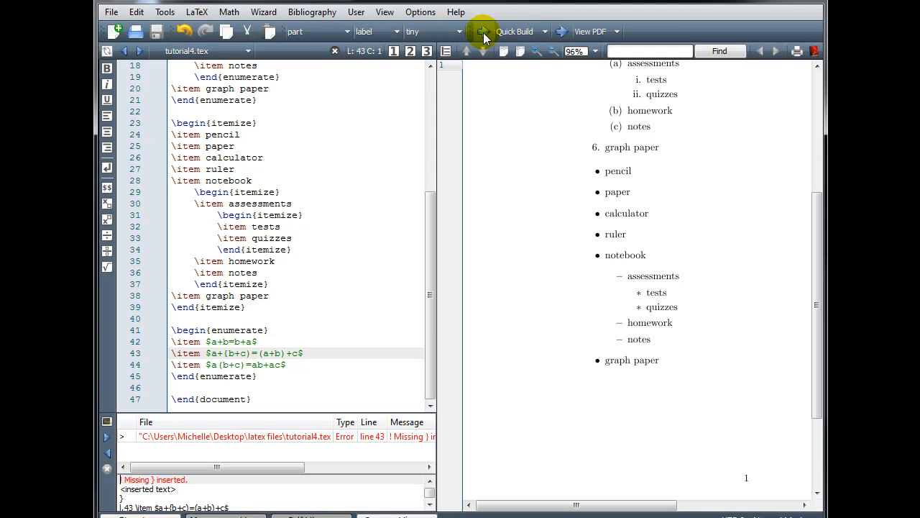
mouse_move(371, 458)
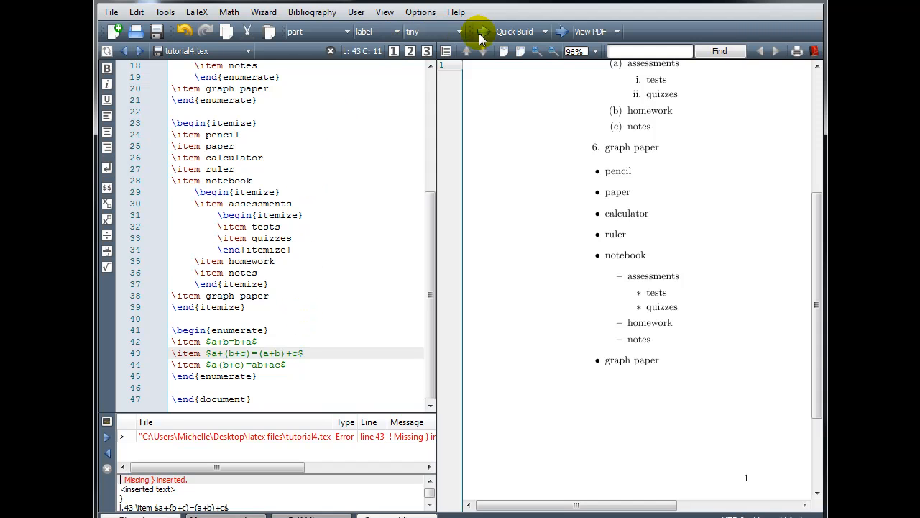
click(482, 32)
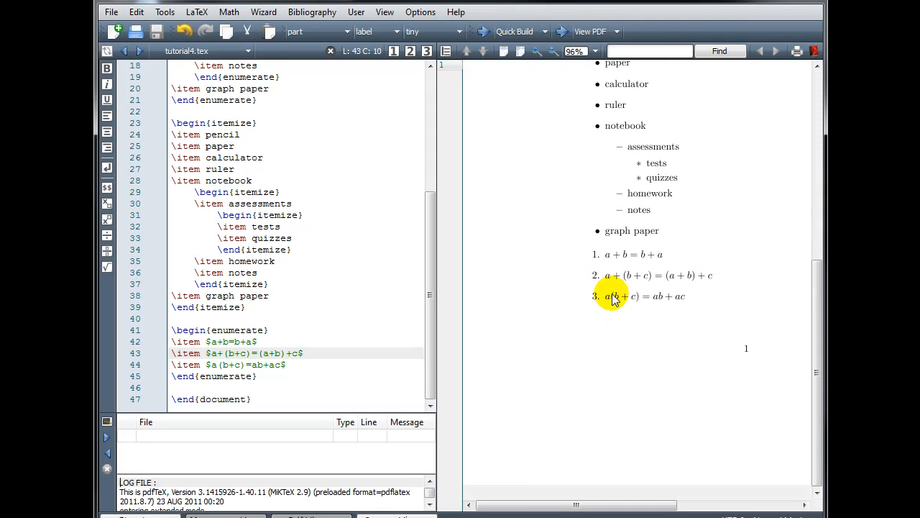
mouse_move(573, 263)
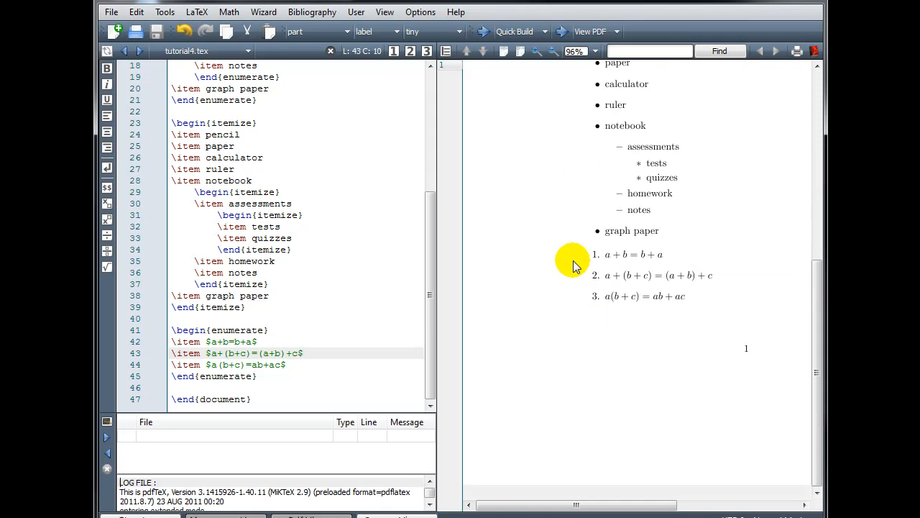
mouse_move(587, 303)
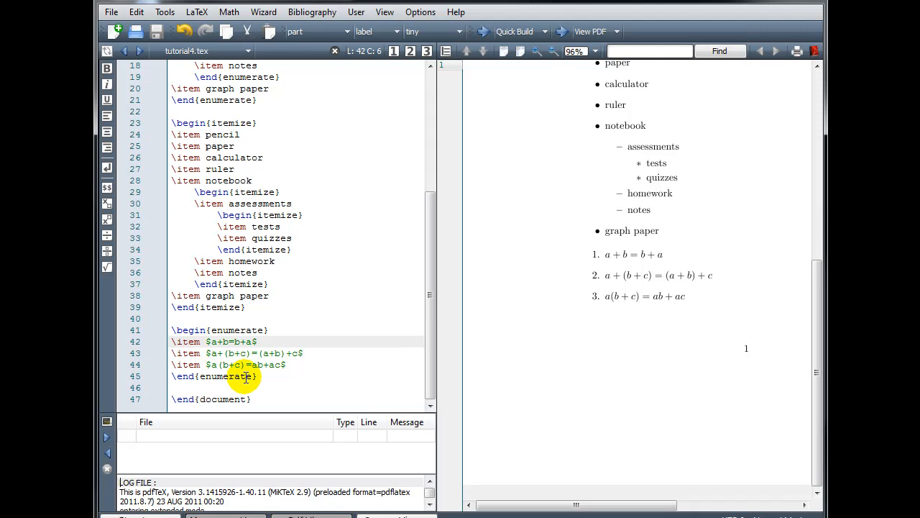
Step: Give the three \item lines optional labels [Commutative], [Associative] and [Distributive]
text([])
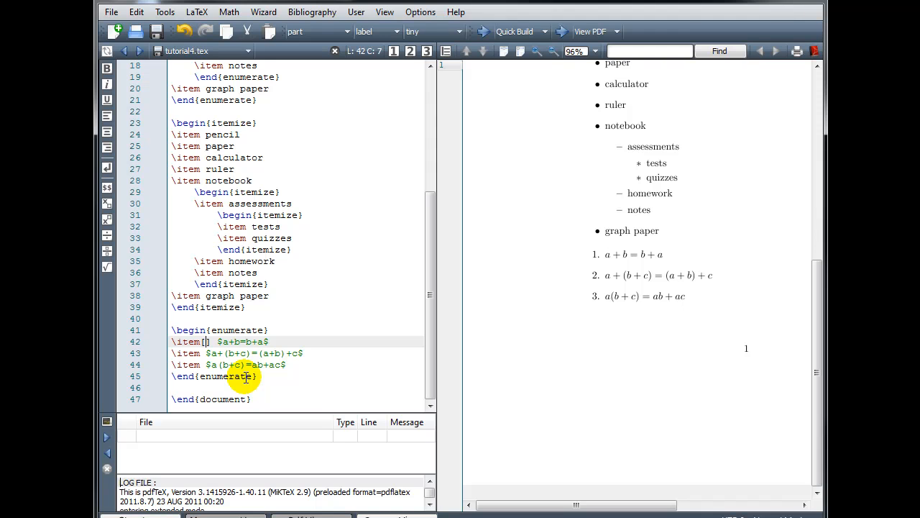
text(Commutative)
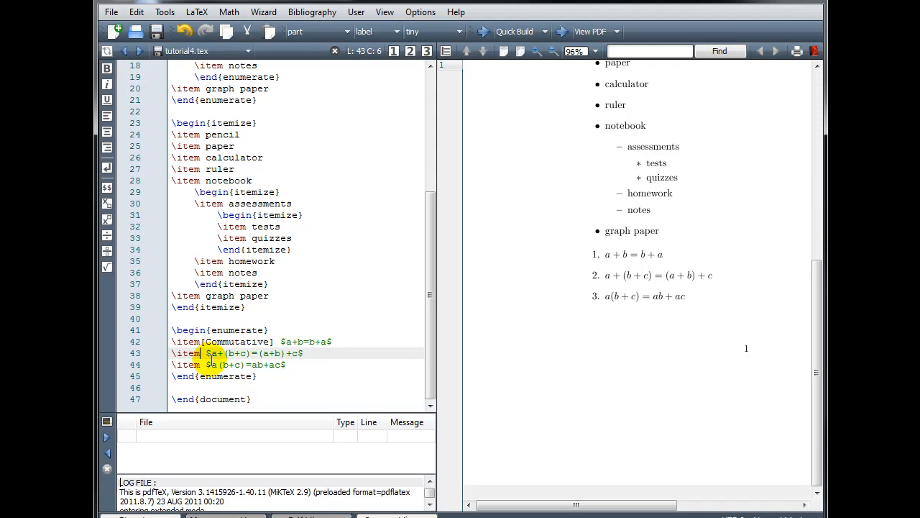
text([])
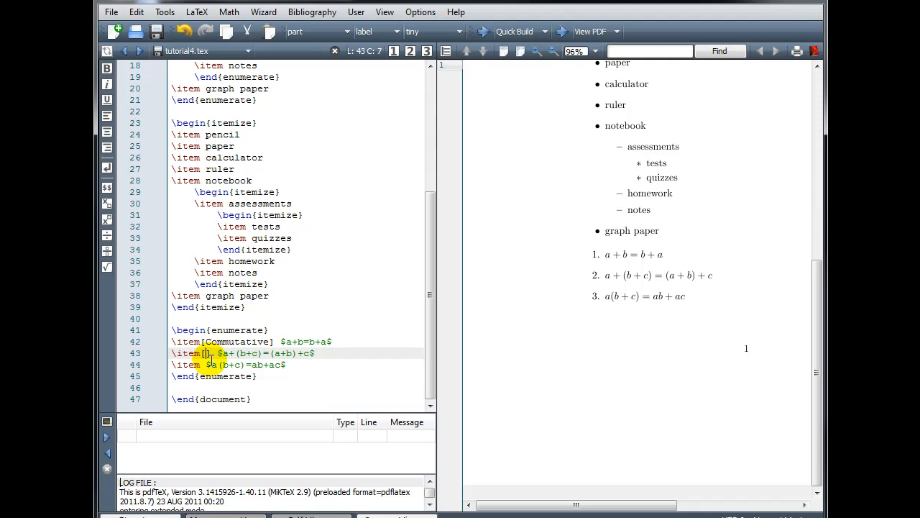
text(Associ)
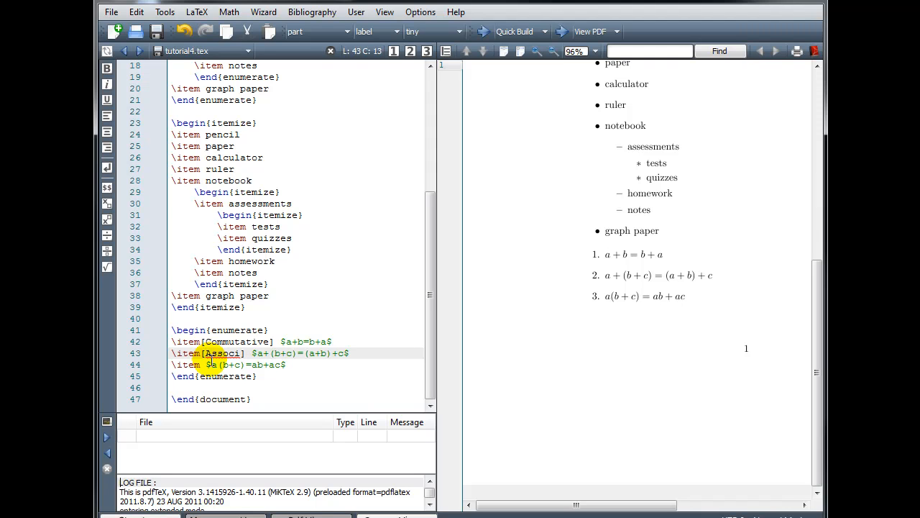
text(ative)
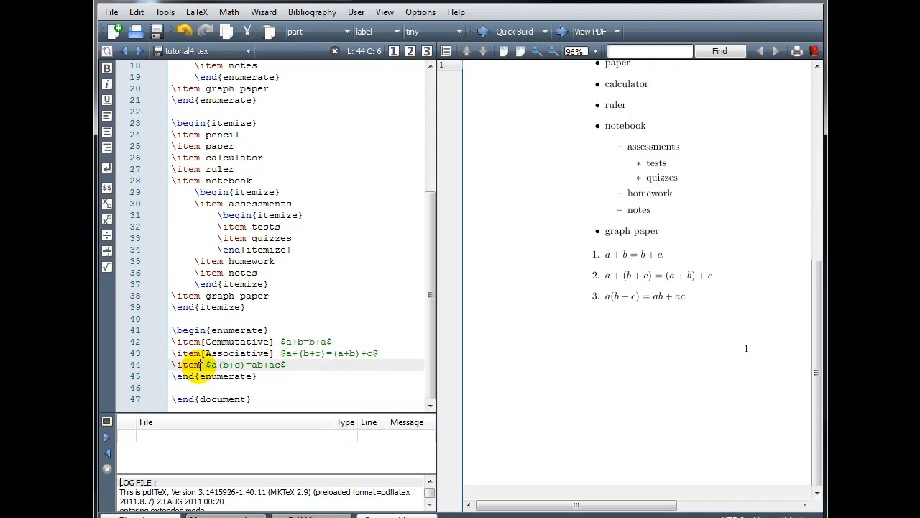
text([])
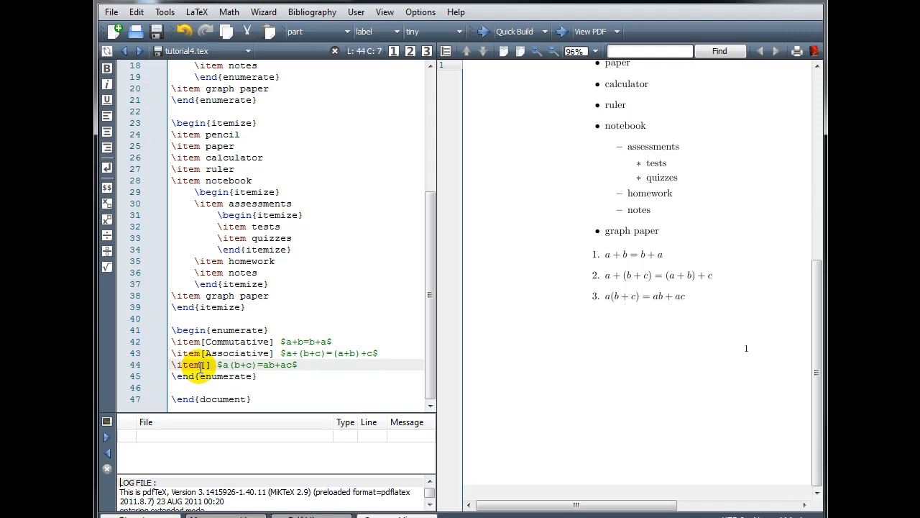
text(Distribu)
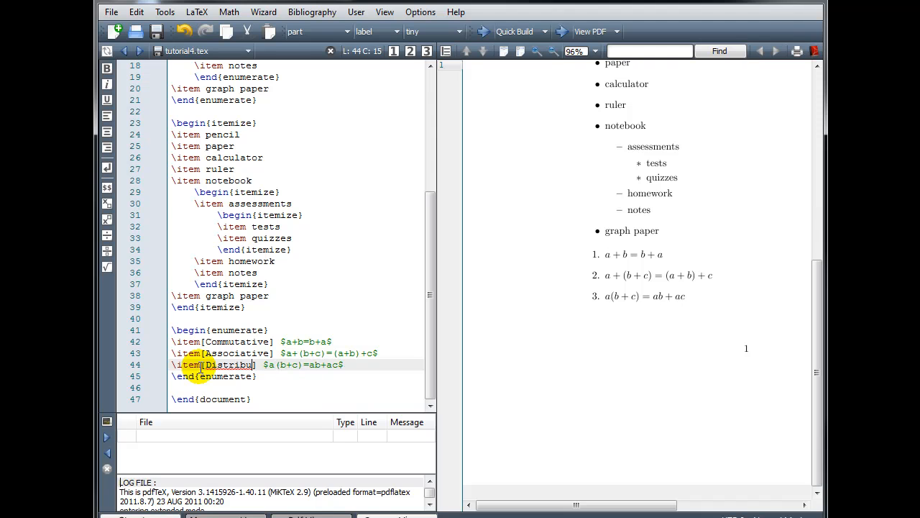
text(tive])
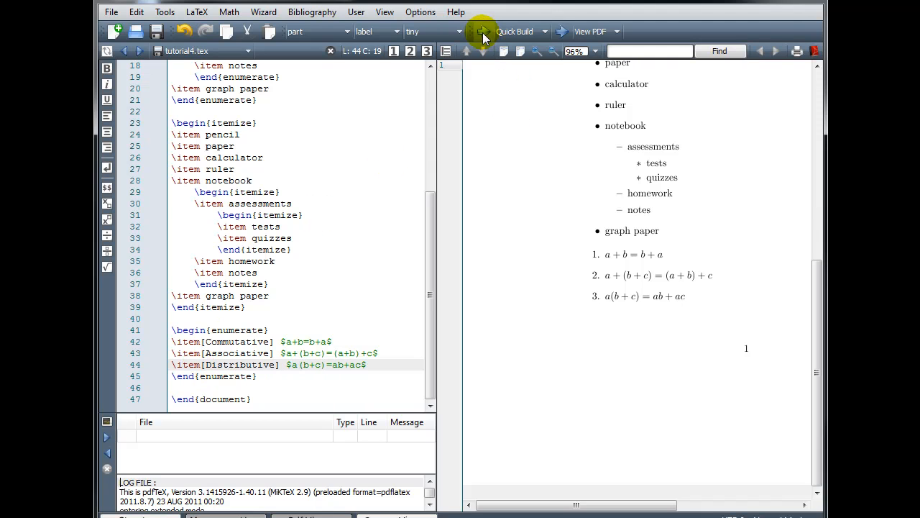
Step: Run Quick Build so the equations appear labelled Commutative, Associative, Distributive
click(481, 32)
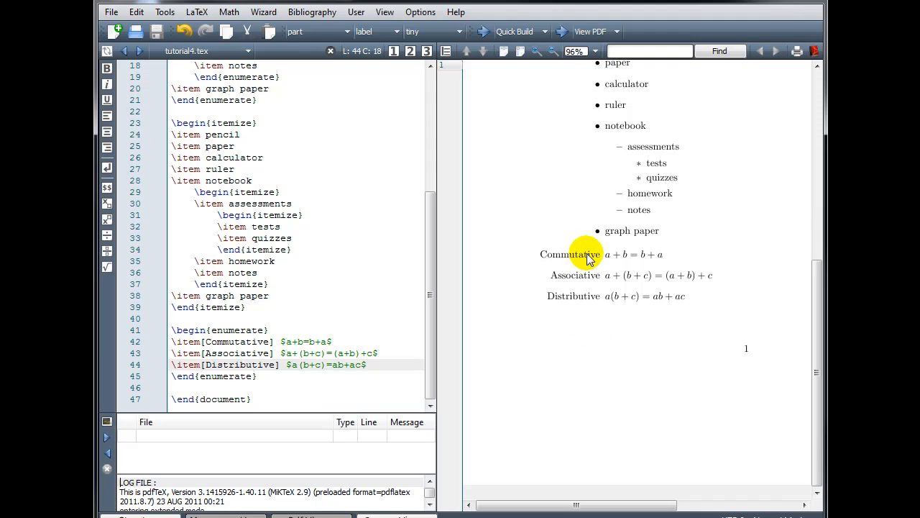
mouse_move(599, 304)
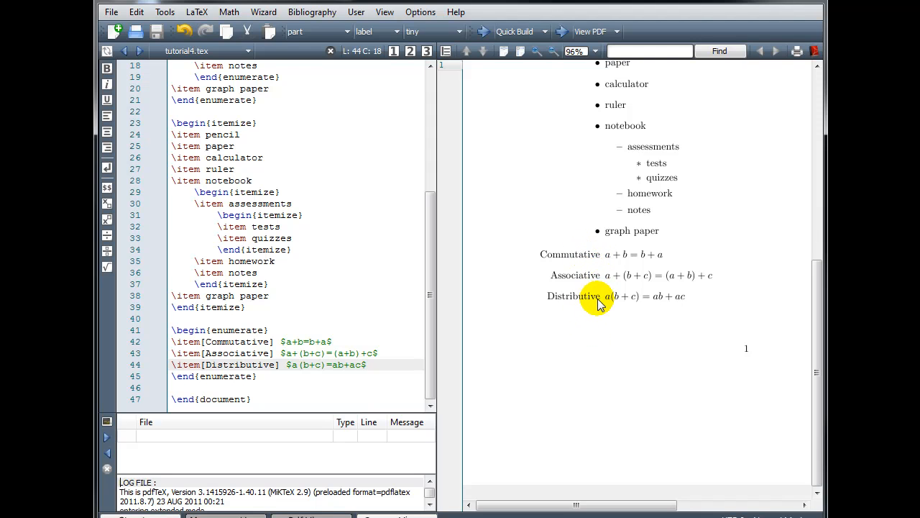
mouse_move(610, 345)
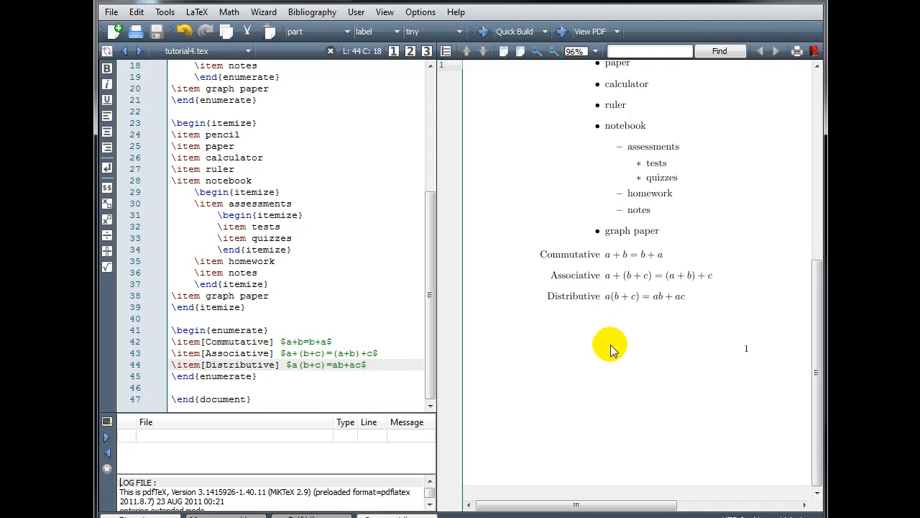
mouse_move(587, 259)
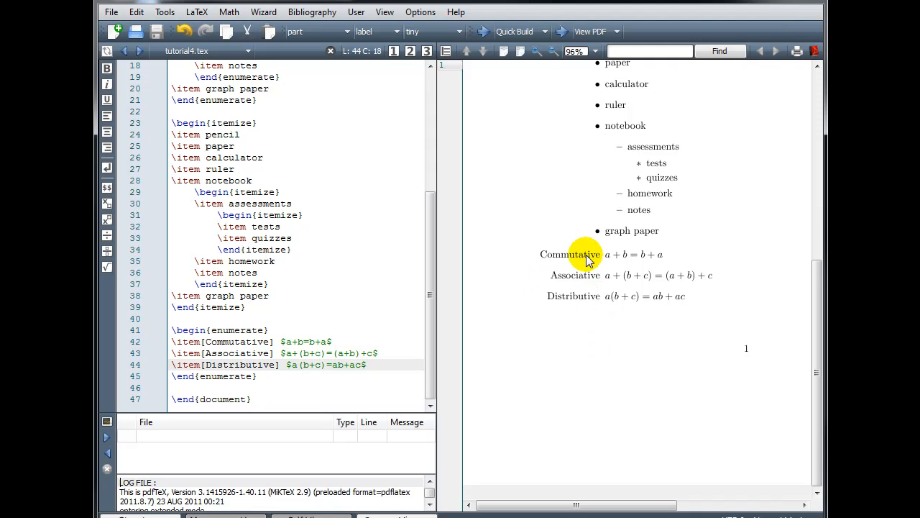
mouse_move(549, 279)
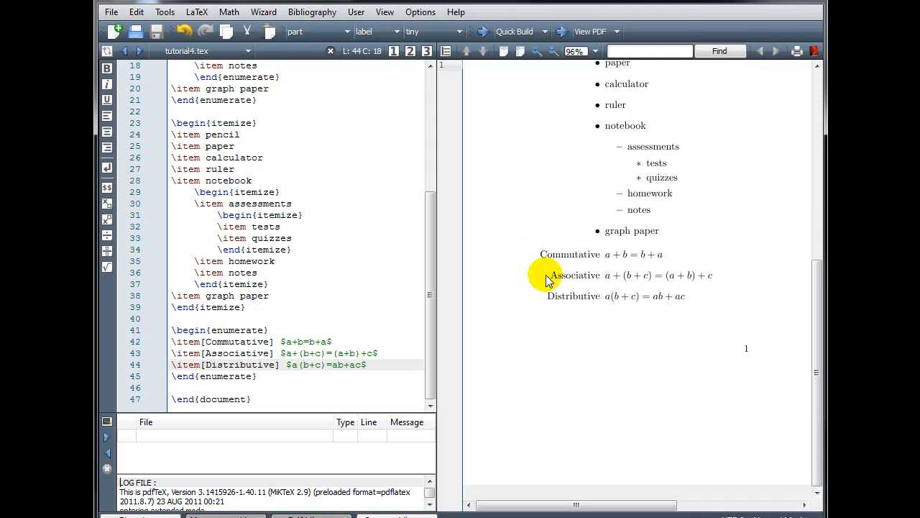
mouse_move(569, 360)
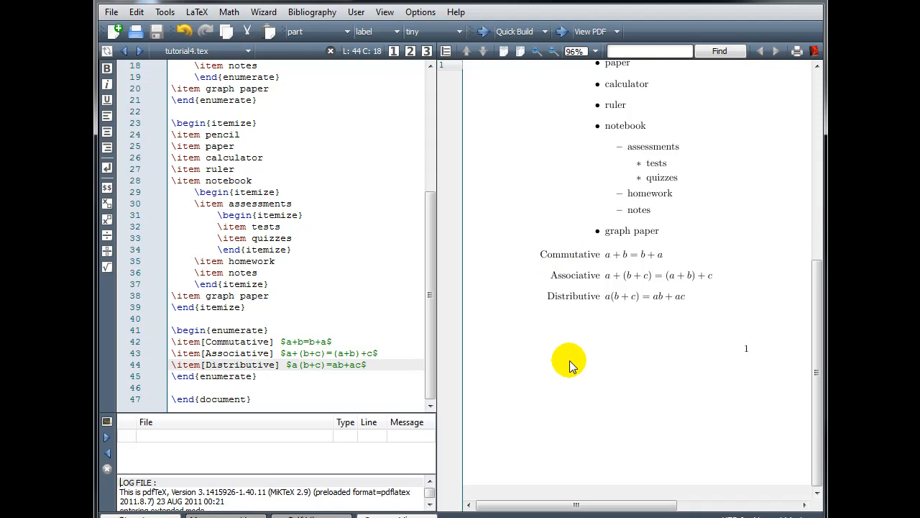